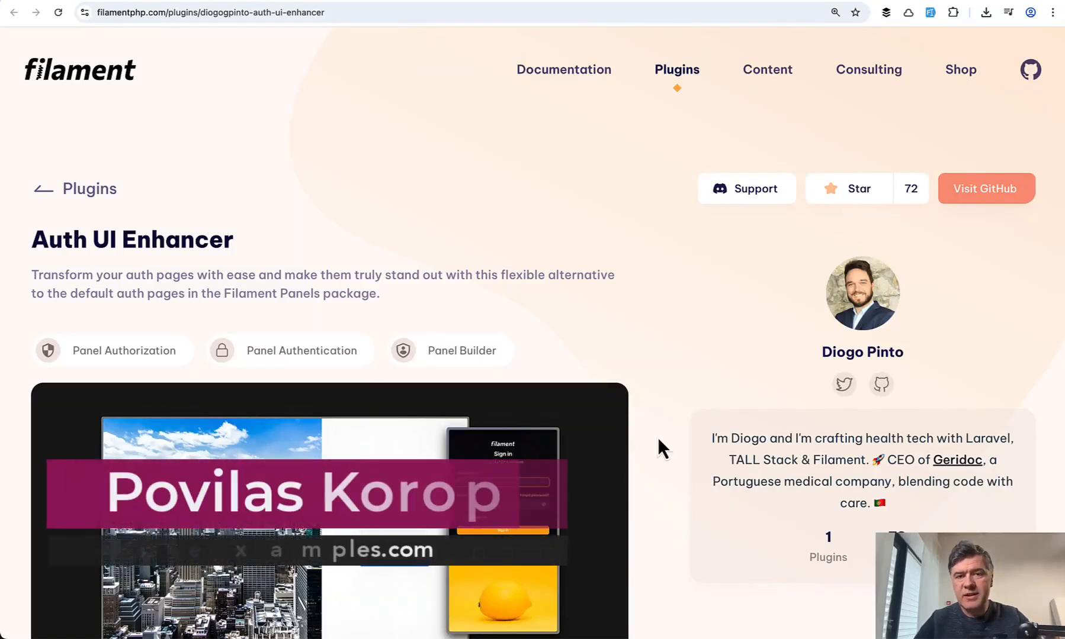
# Step: Review the plugin's installation steps: theme.css source line, build command, and panel usage code
pyautogui.scroll(-3)
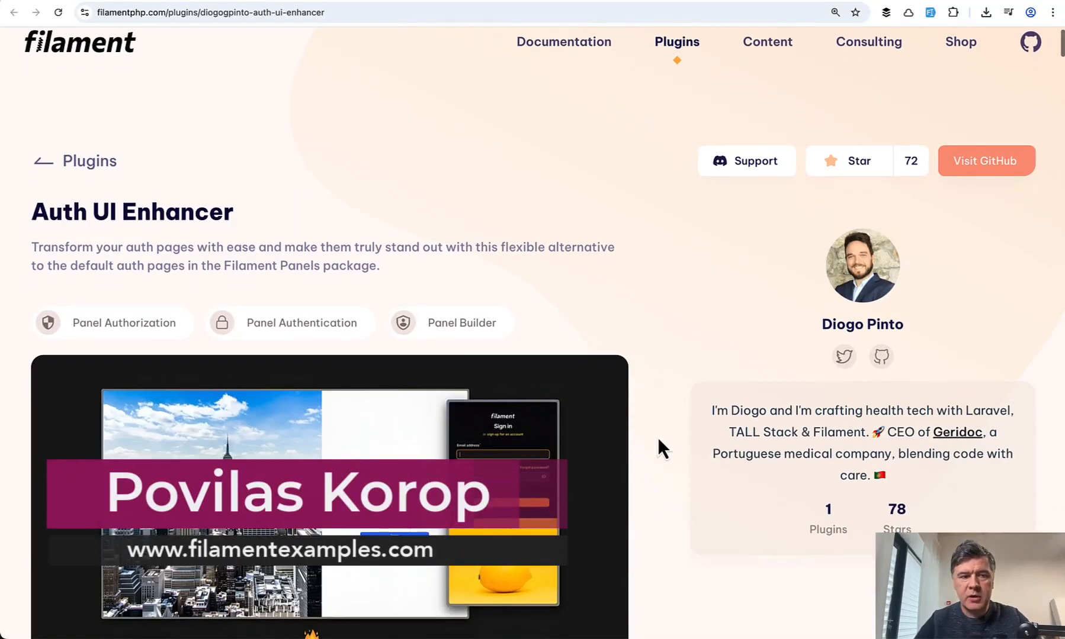
pyautogui.moveTo(1005, 356)
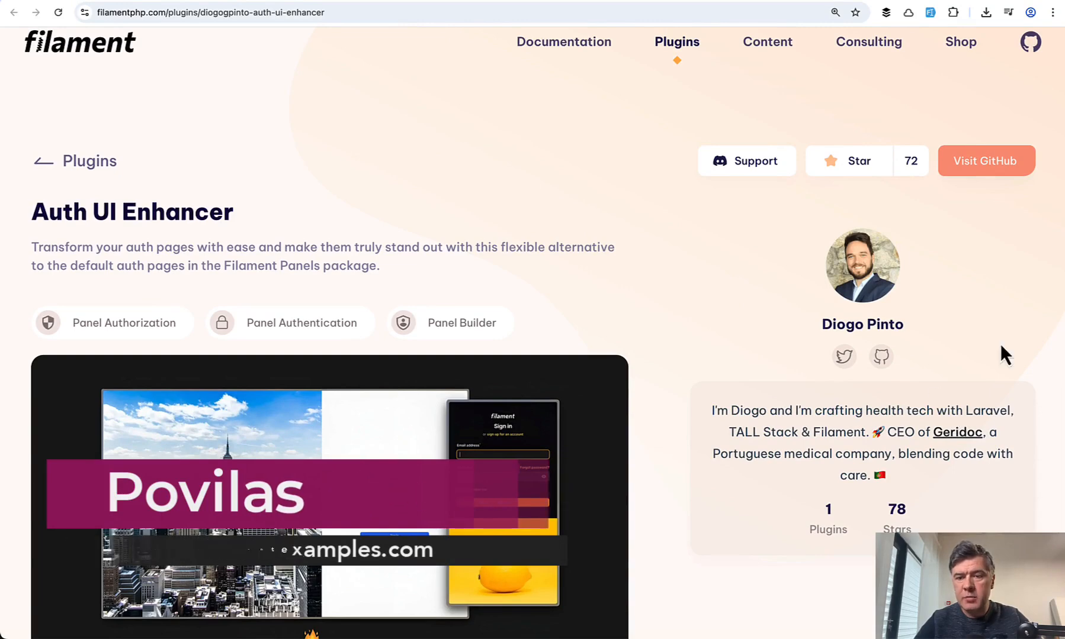
pyautogui.scroll(-3)
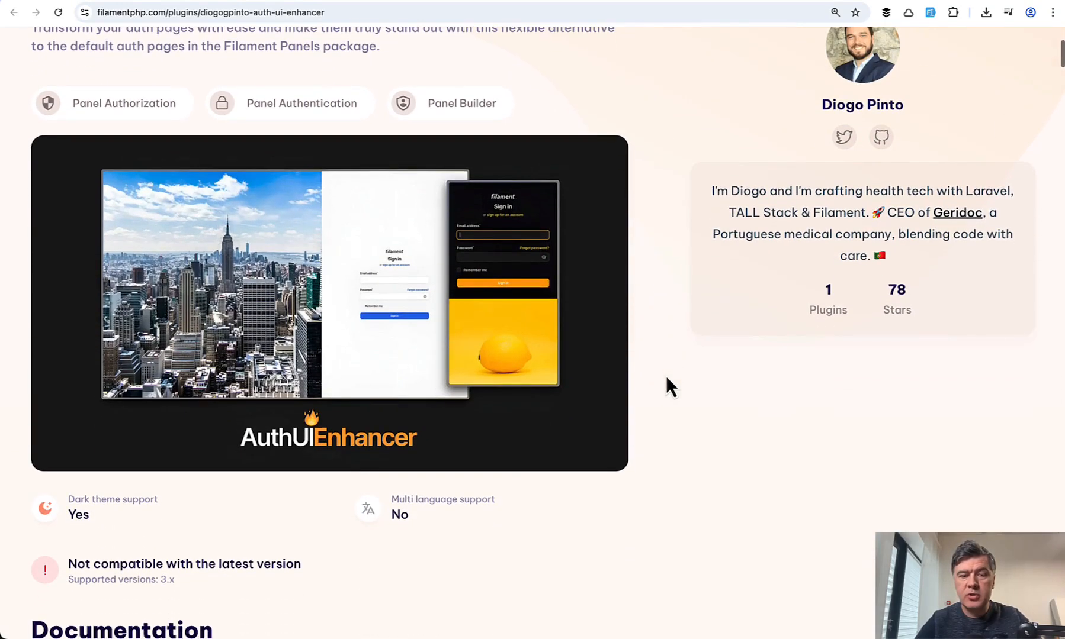
pyautogui.moveTo(681, 260)
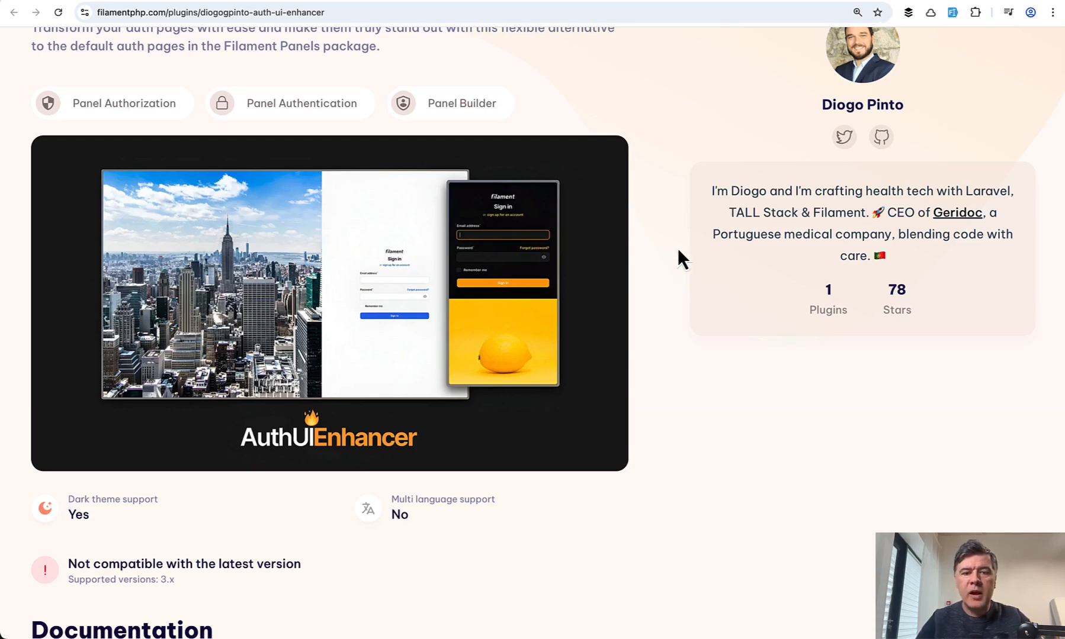
pyautogui.moveTo(662, 375)
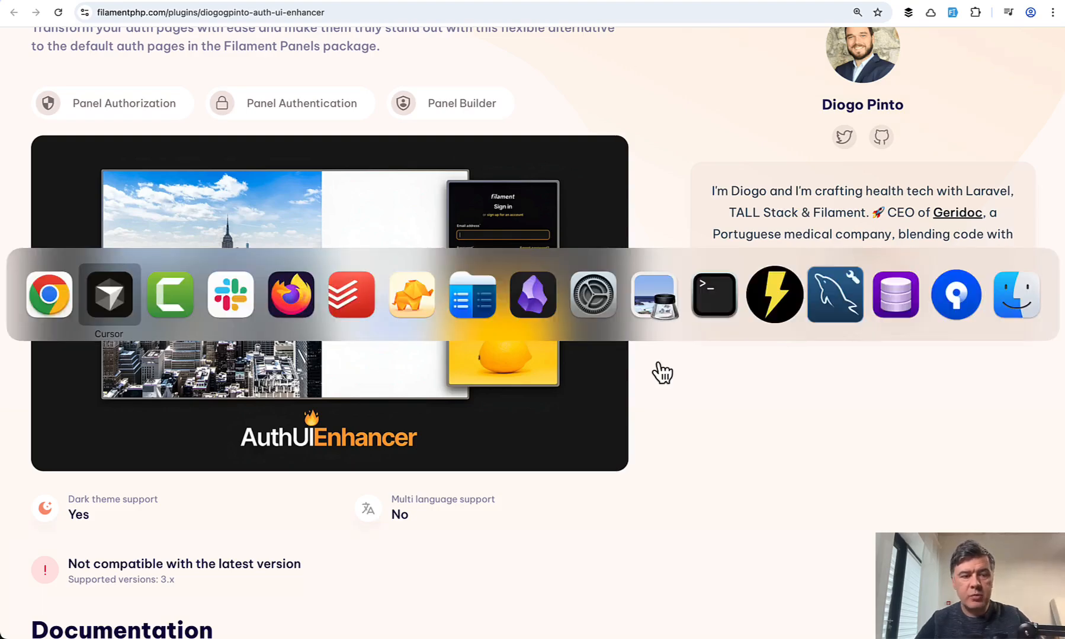
pyautogui.click(108, 295)
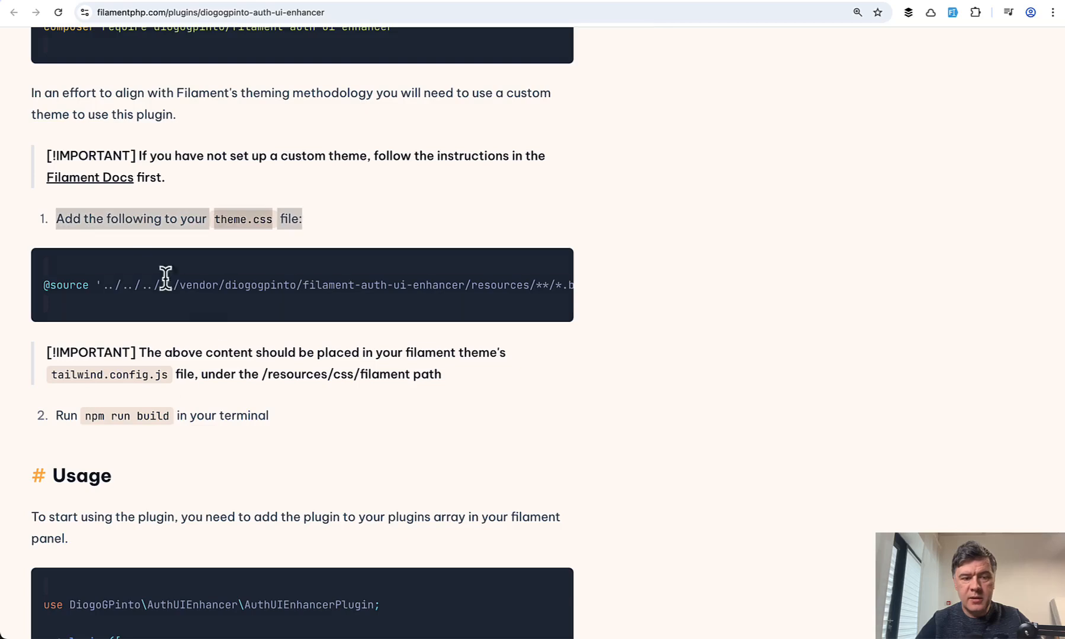
pyautogui.moveTo(390, 431)
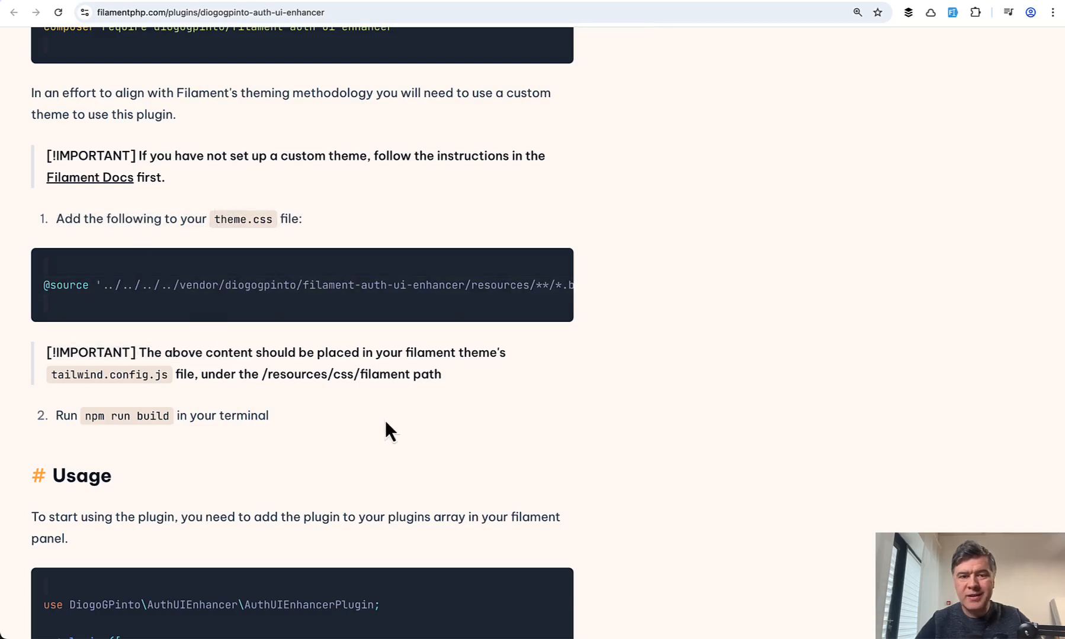
pyautogui.moveTo(726, 505)
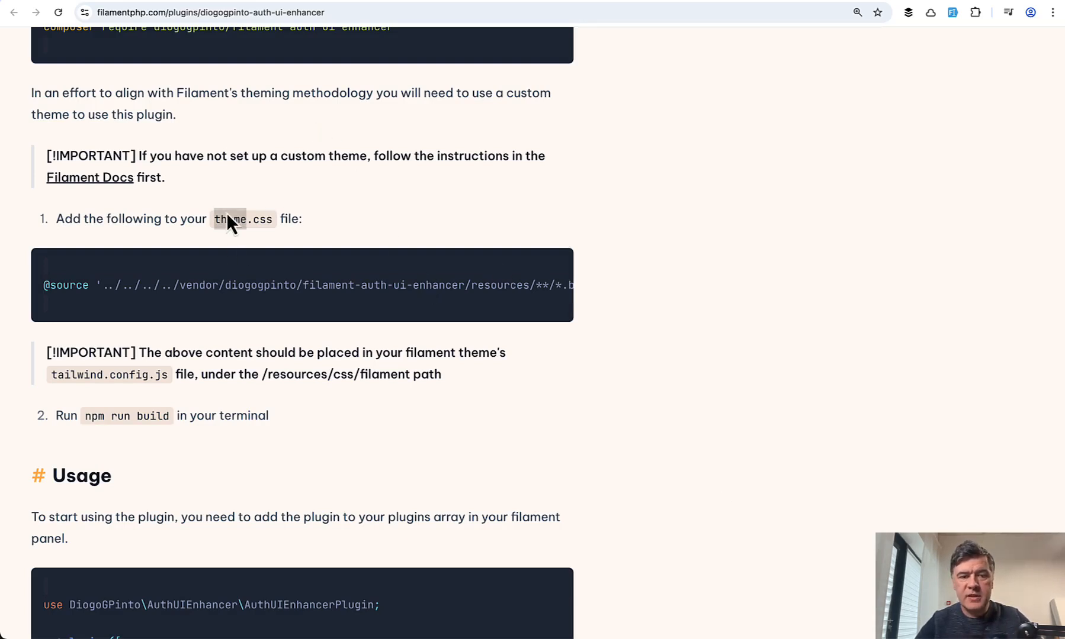
pyautogui.scroll(-3)
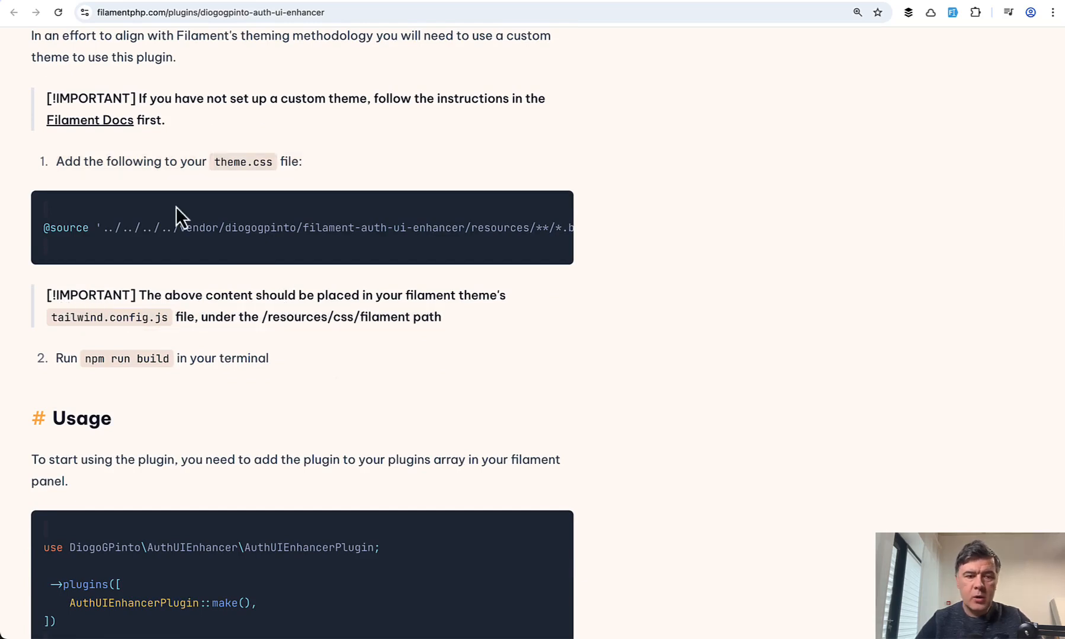
pyautogui.moveTo(292, 282)
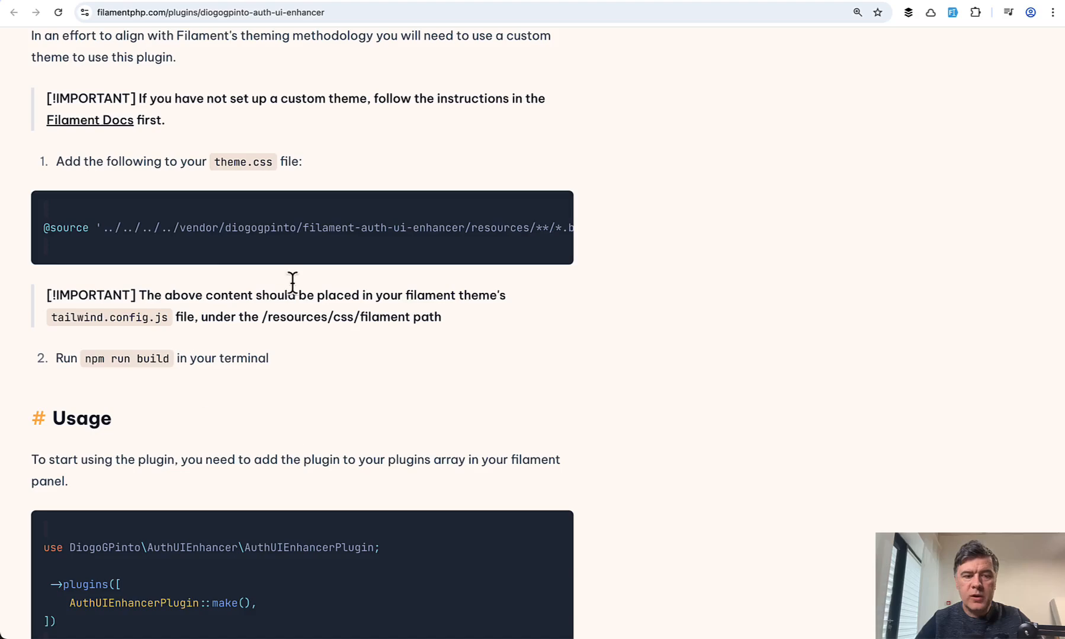
pyautogui.moveTo(217, 295)
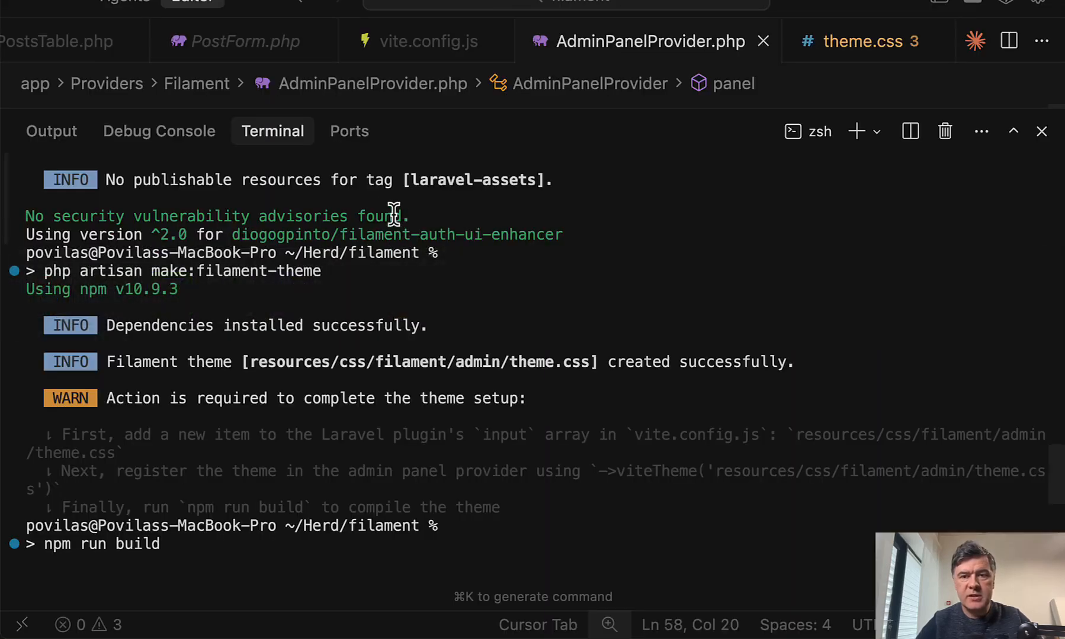
# Step: Return to Chrome and scroll up to the plugin's theme.css instructions
pyautogui.click(867, 40)
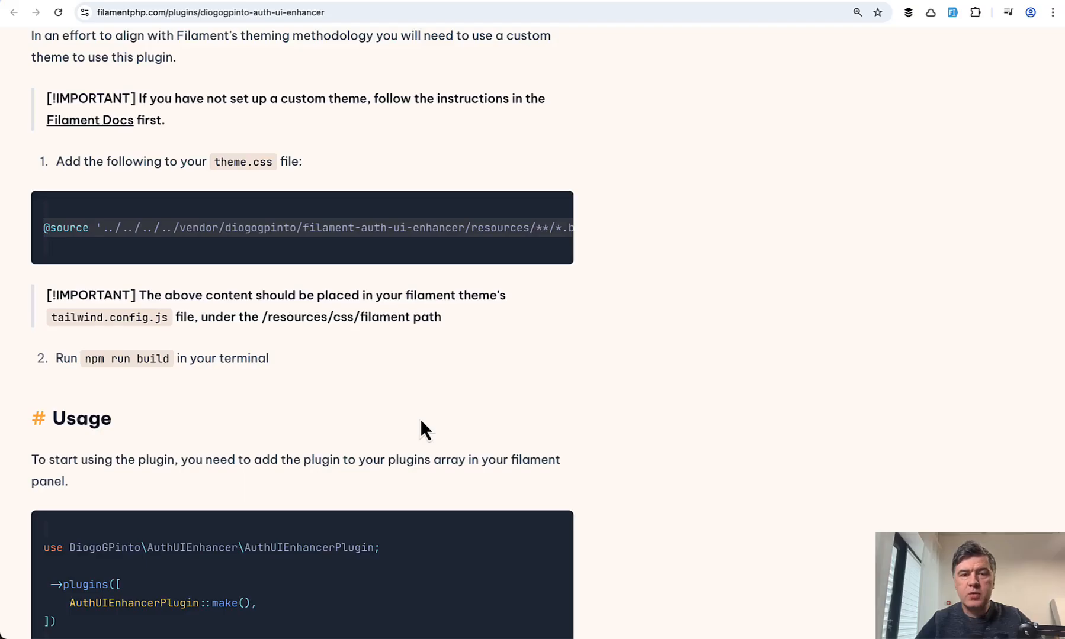
pyautogui.scroll(3)
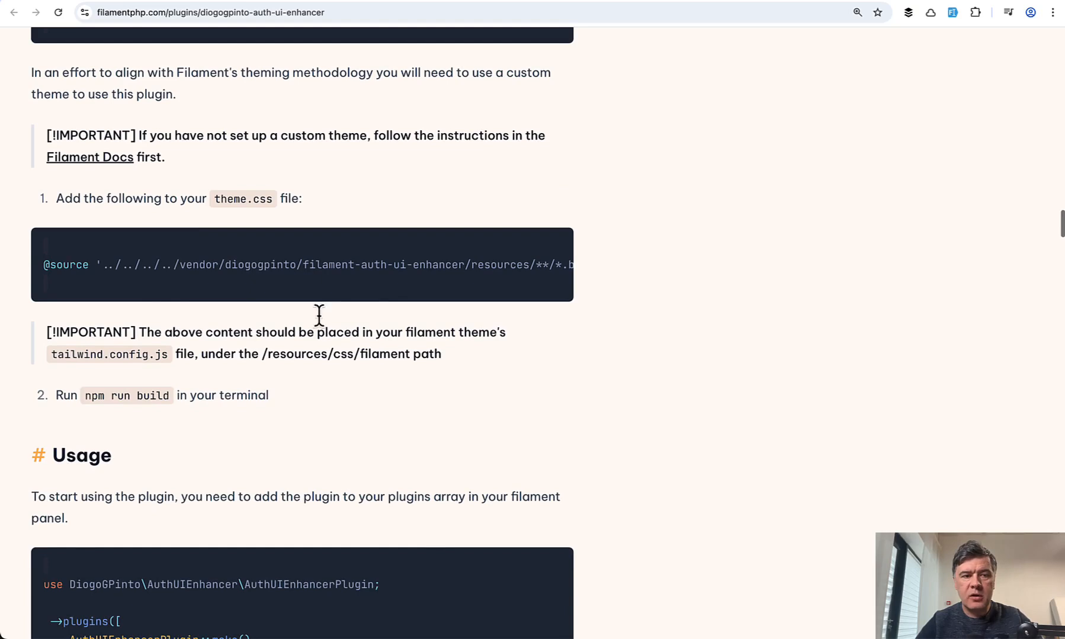
pyautogui.moveTo(90, 156)
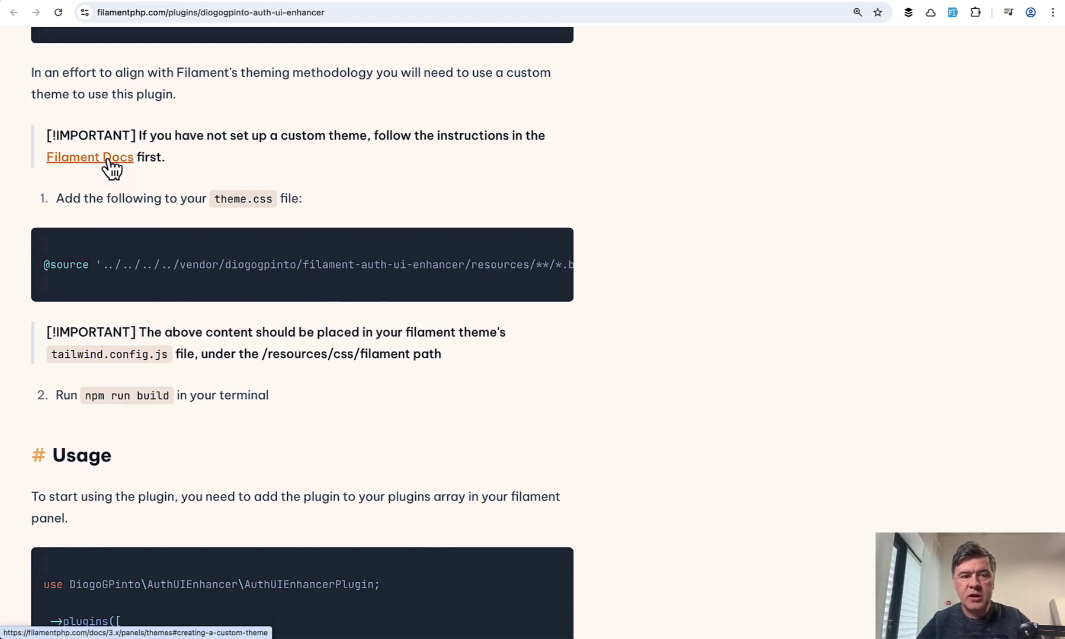
pyautogui.moveTo(472, 214)
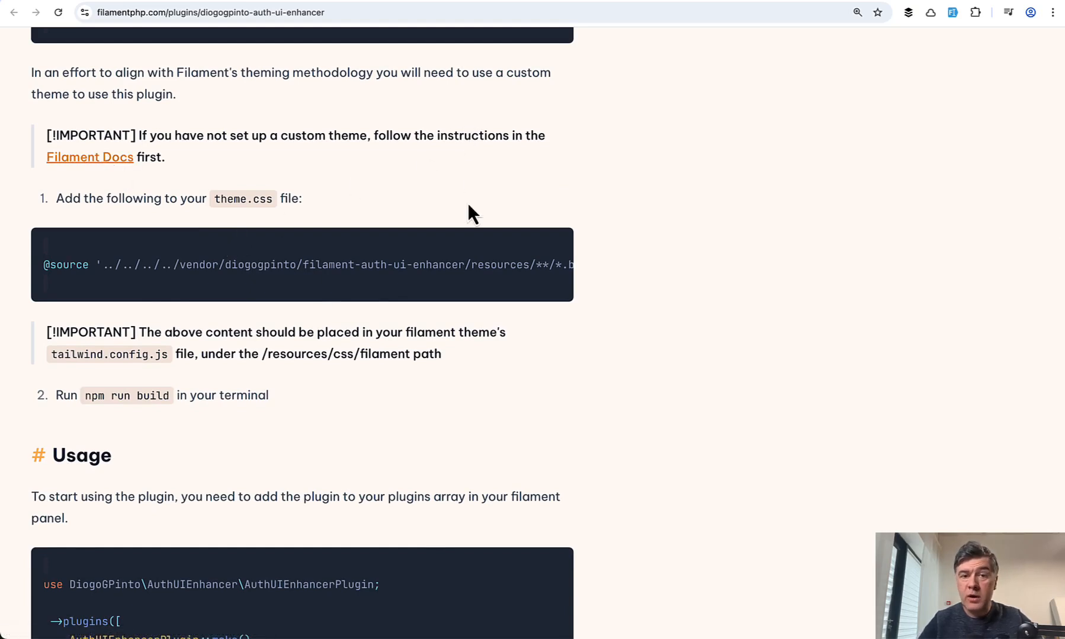
pyautogui.moveTo(217, 254)
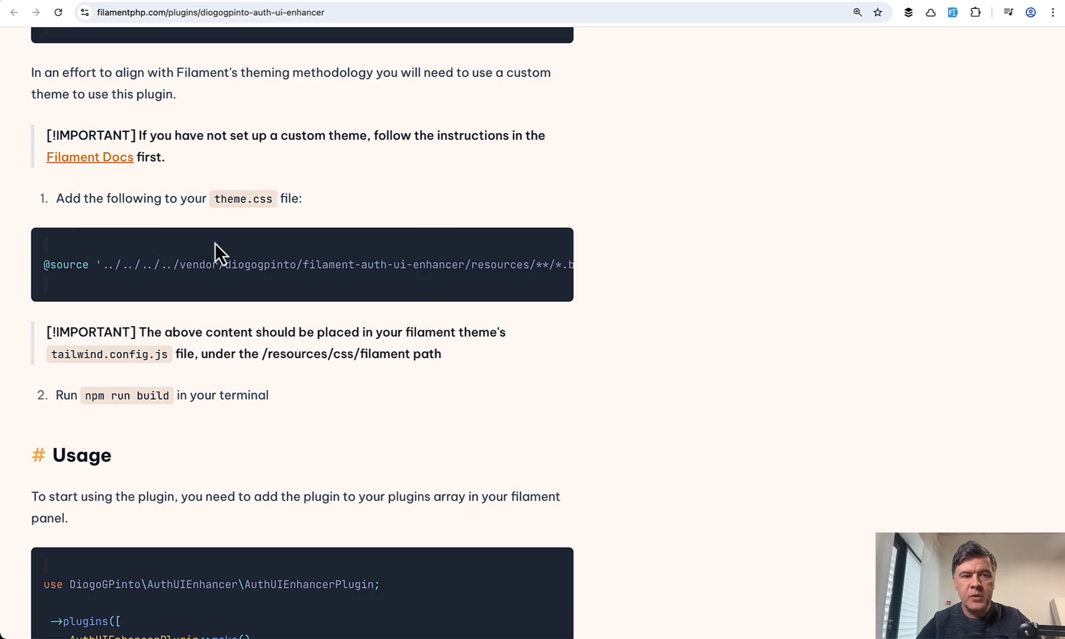
# Step: Check the Filament custom theme guide, then scroll to the plugin's Usage notes
pyautogui.click(90, 157)
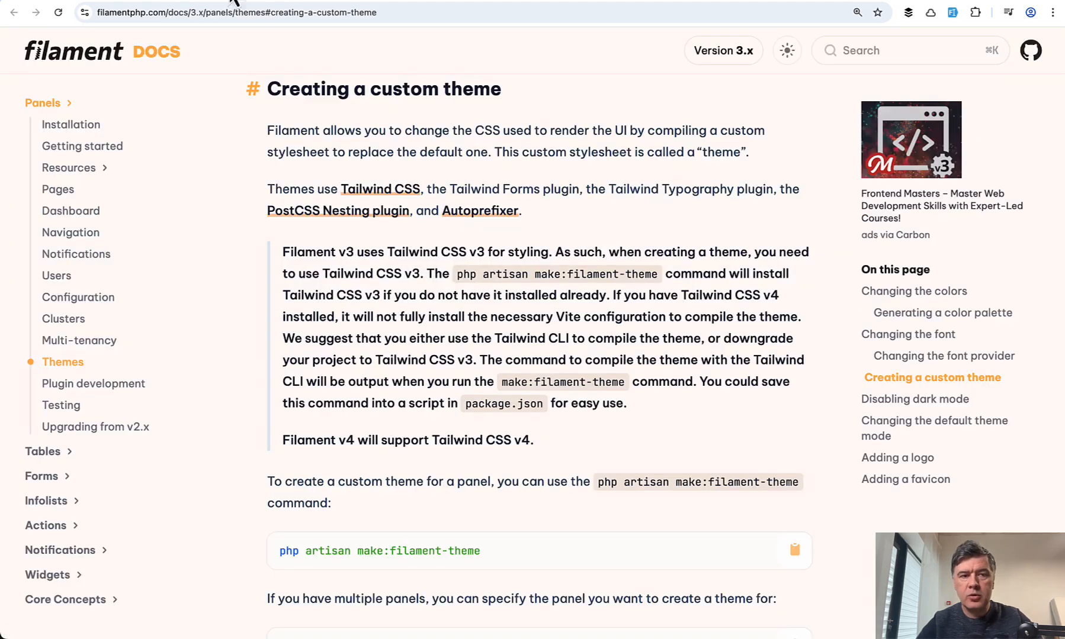
pyautogui.moveTo(755, 224)
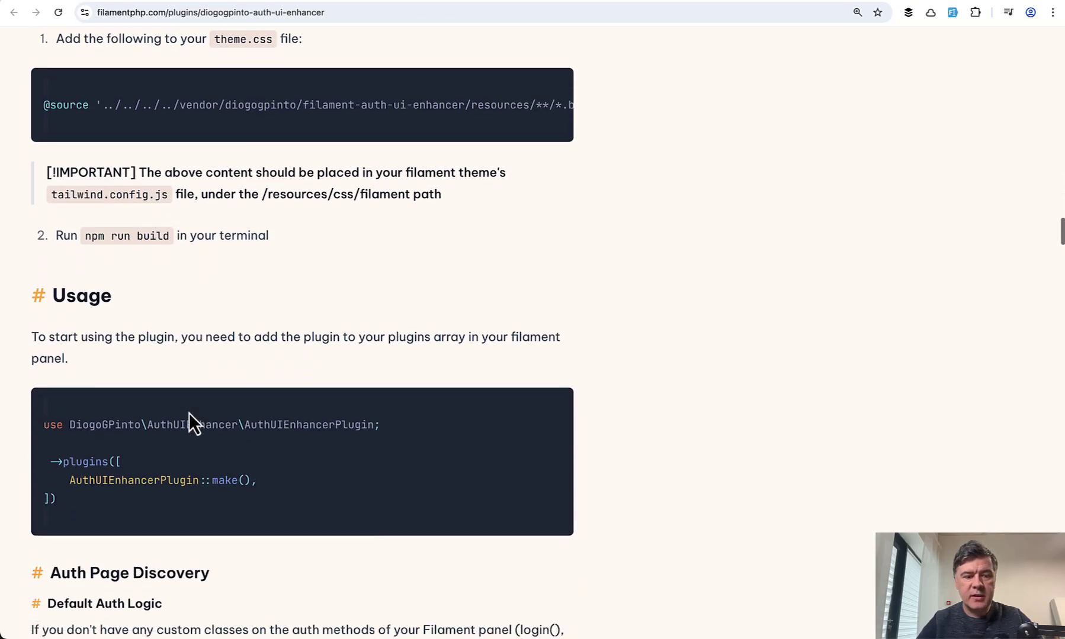
pyautogui.scroll(-3)
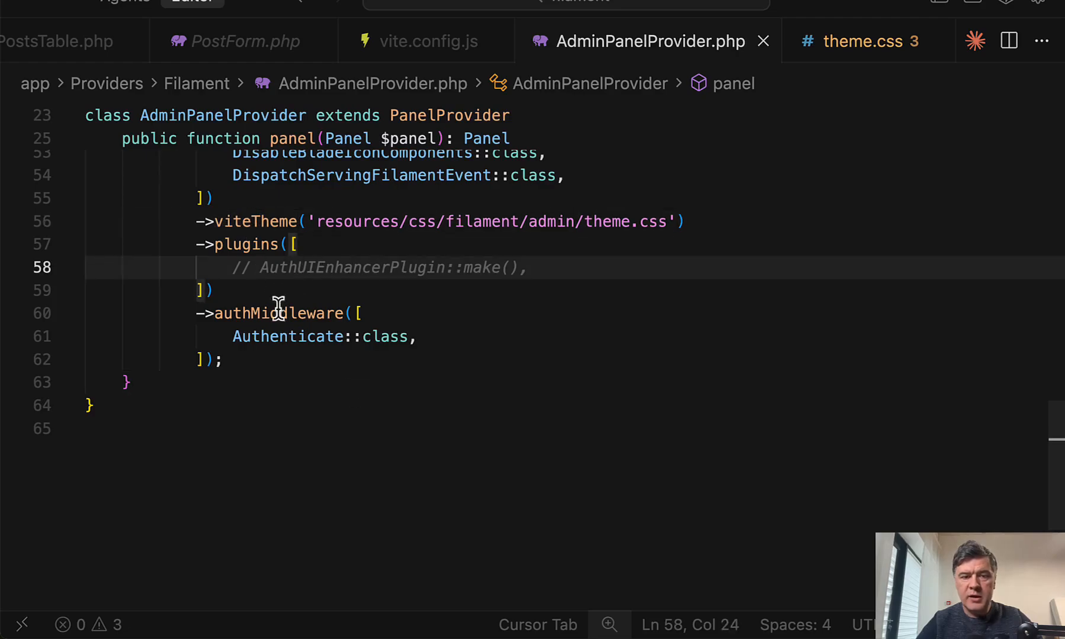
# Step: Uncomment AuthUIEnhancerPlugin::make() in AdminPanelProvider's plugins array
pyautogui.scroll(3)
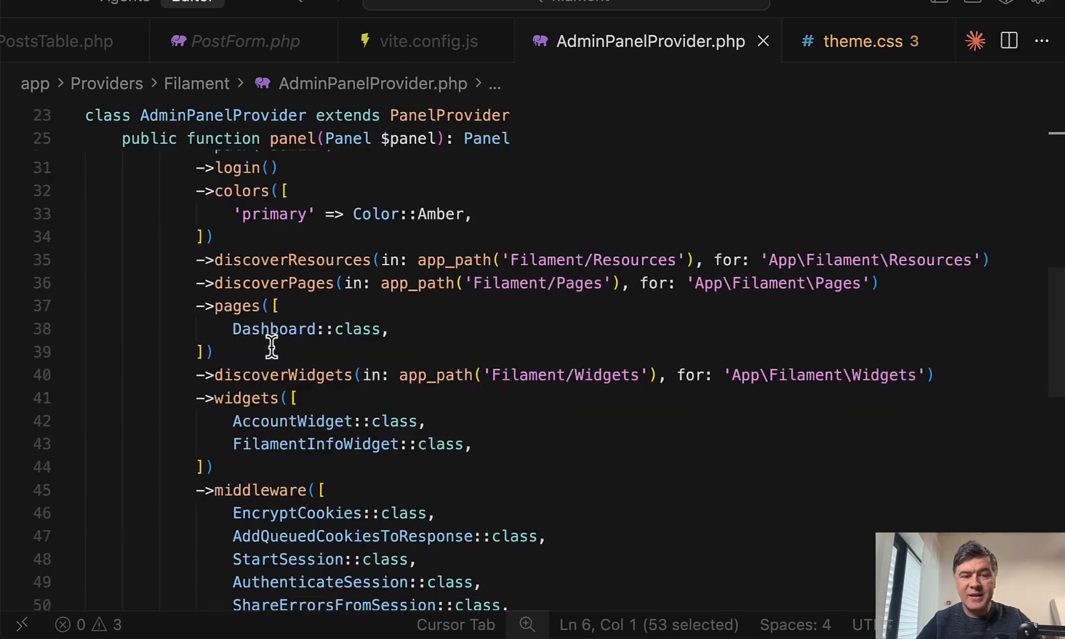
pyautogui.scroll(-3)
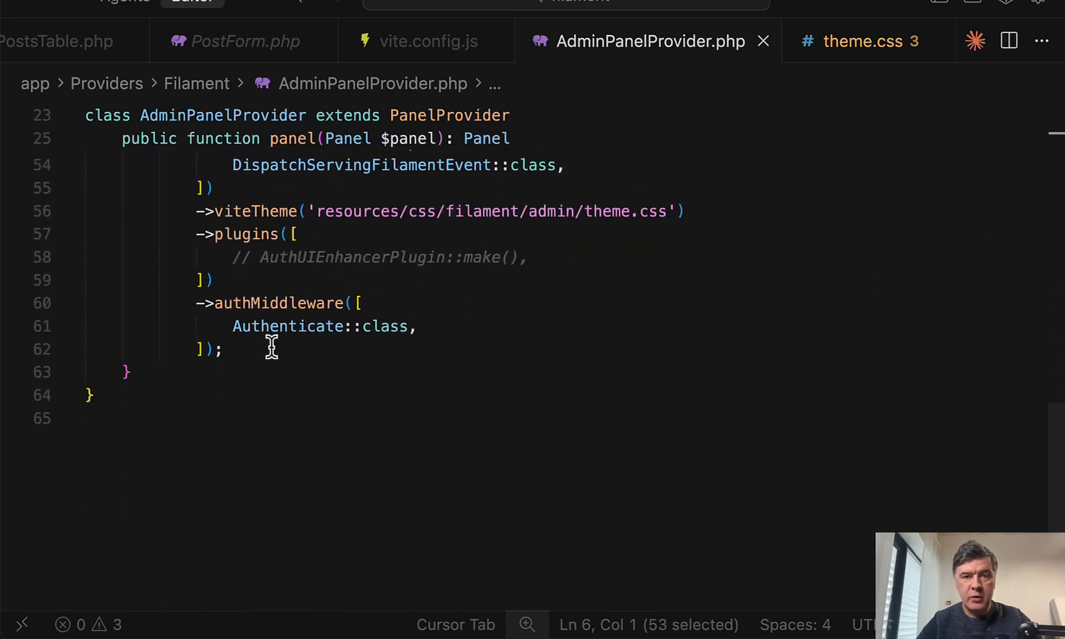
pyautogui.moveTo(277, 358)
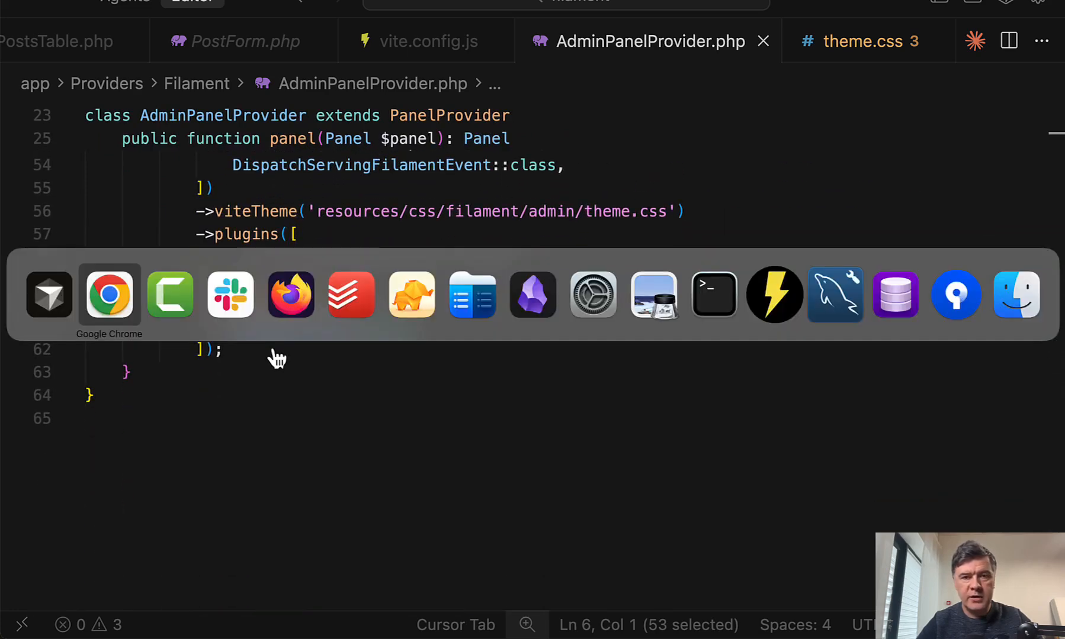
pyautogui.click(110, 295)
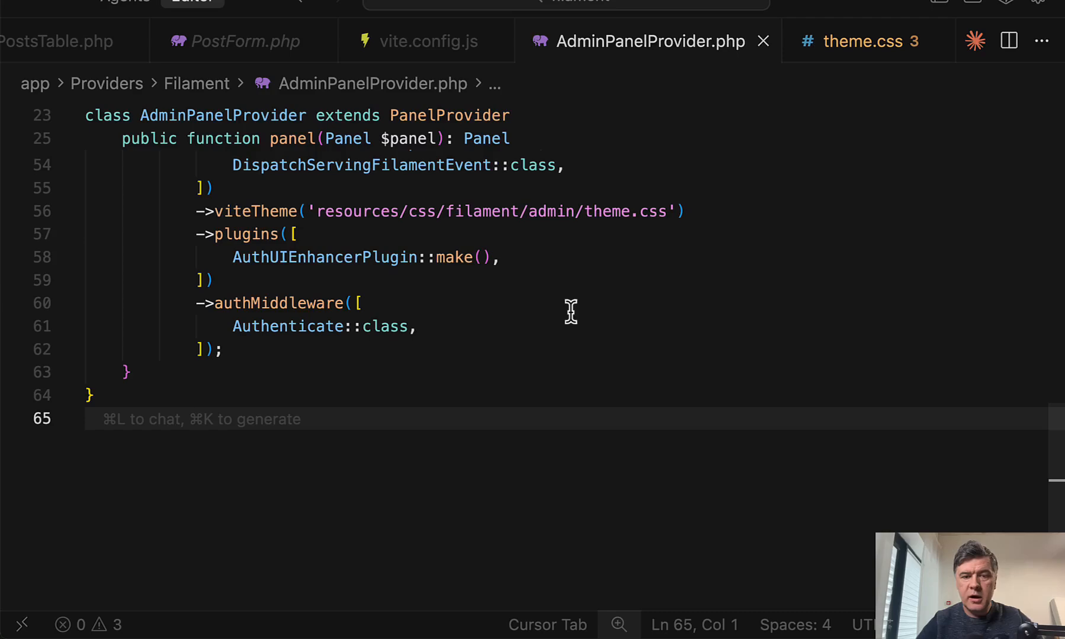
pyautogui.moveTo(224, 392)
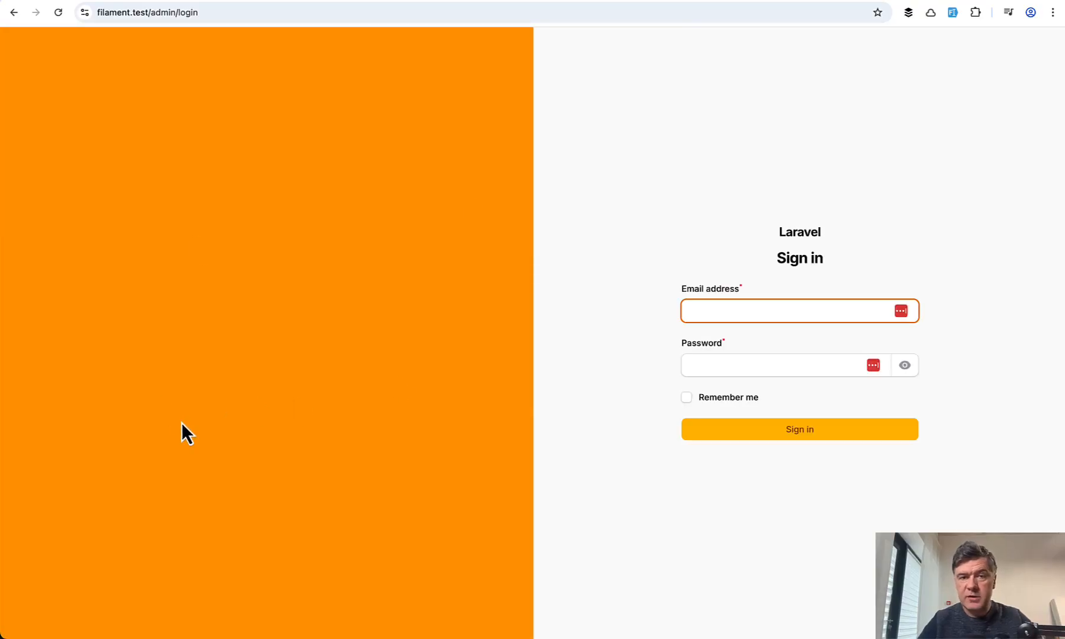
pyautogui.click(781, 310)
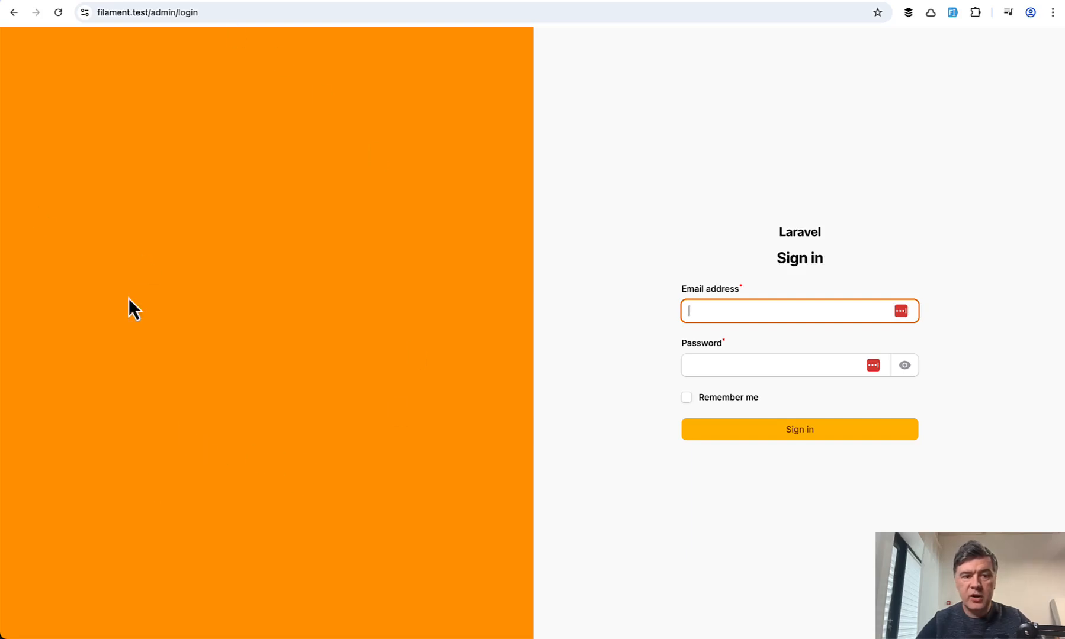
pyautogui.moveTo(688, 306)
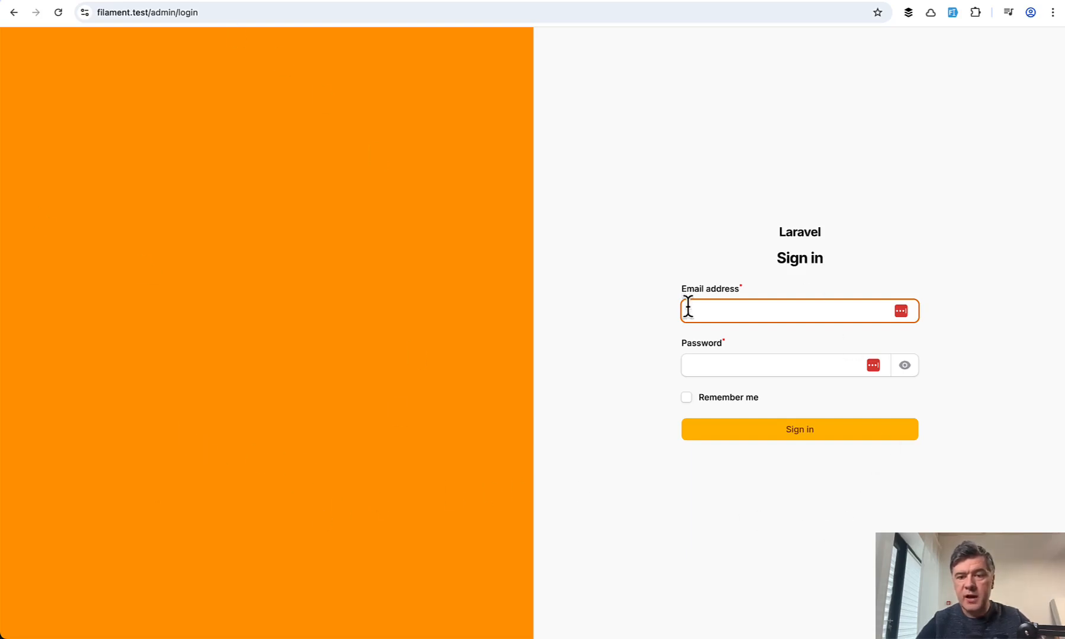
pyautogui.moveTo(574, 438)
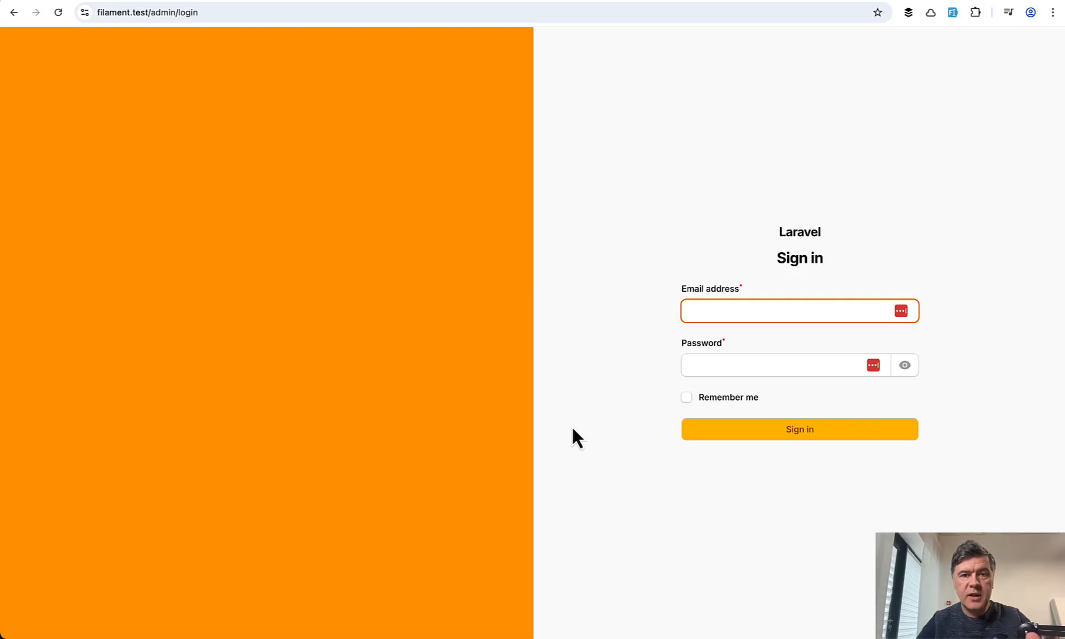
pyautogui.moveTo(519, 421)
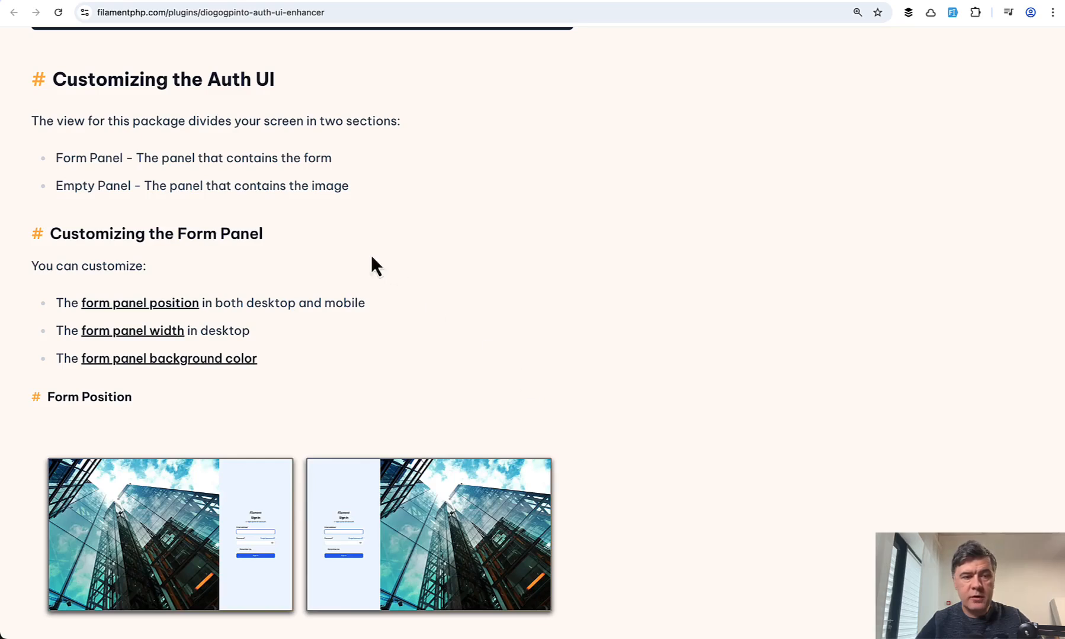
pyautogui.moveTo(139, 125)
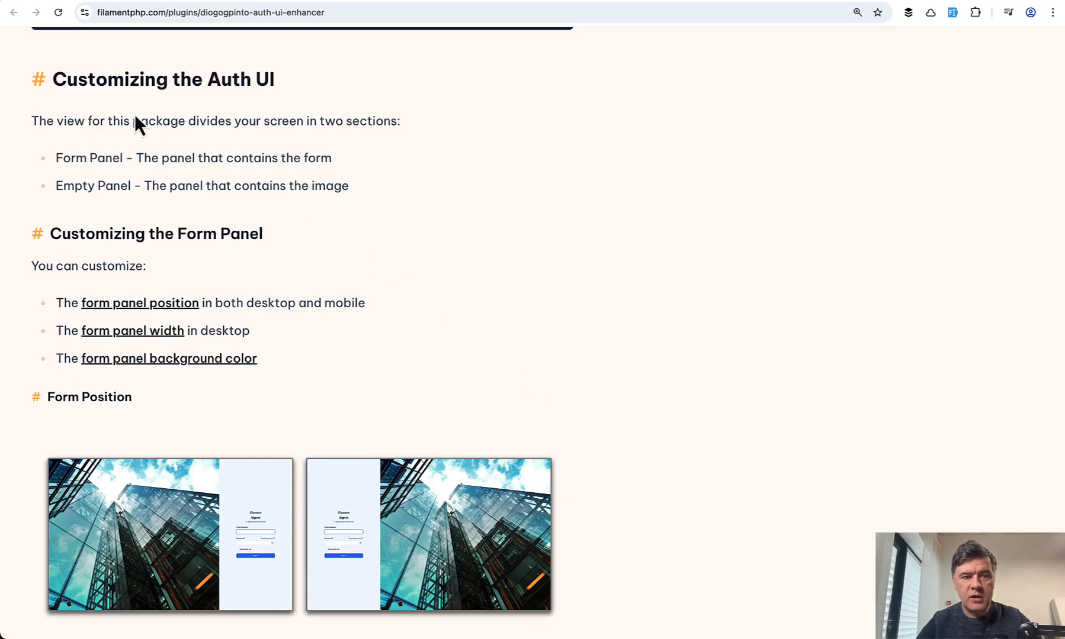
# Step: Switch to the plugin docs tab at the Form Panel Background Color section
pyautogui.scroll(-3)
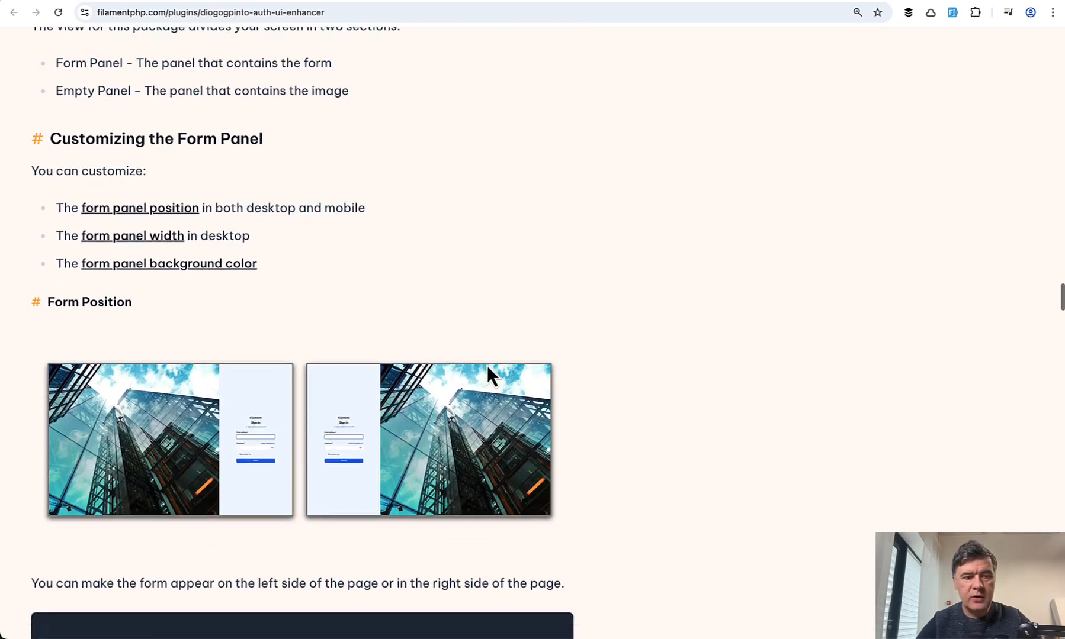
pyautogui.scroll(-3)
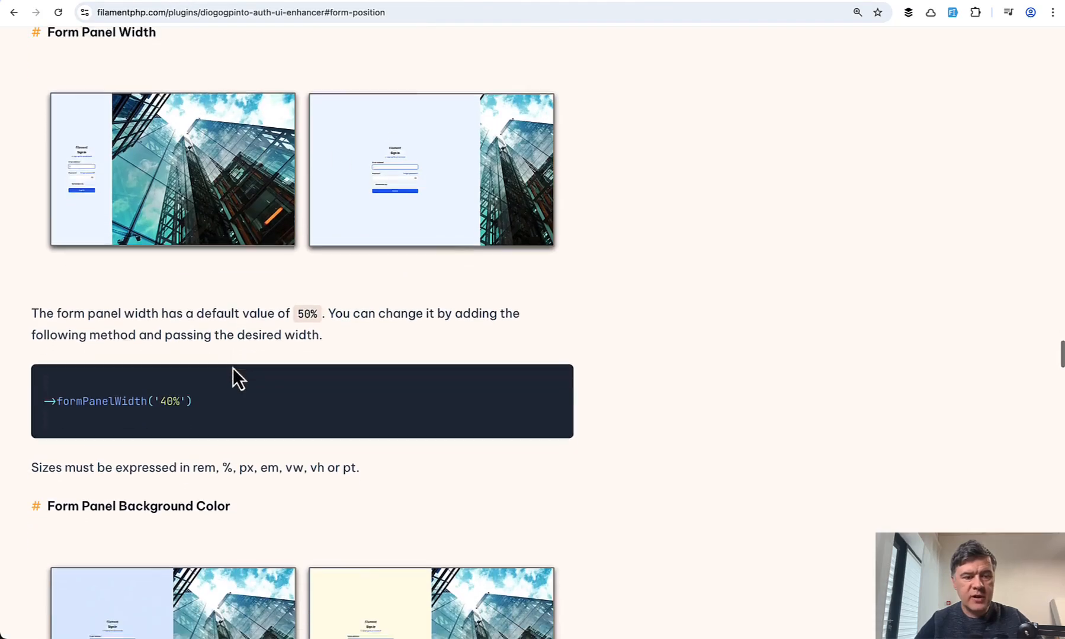
pyautogui.scroll(-3)
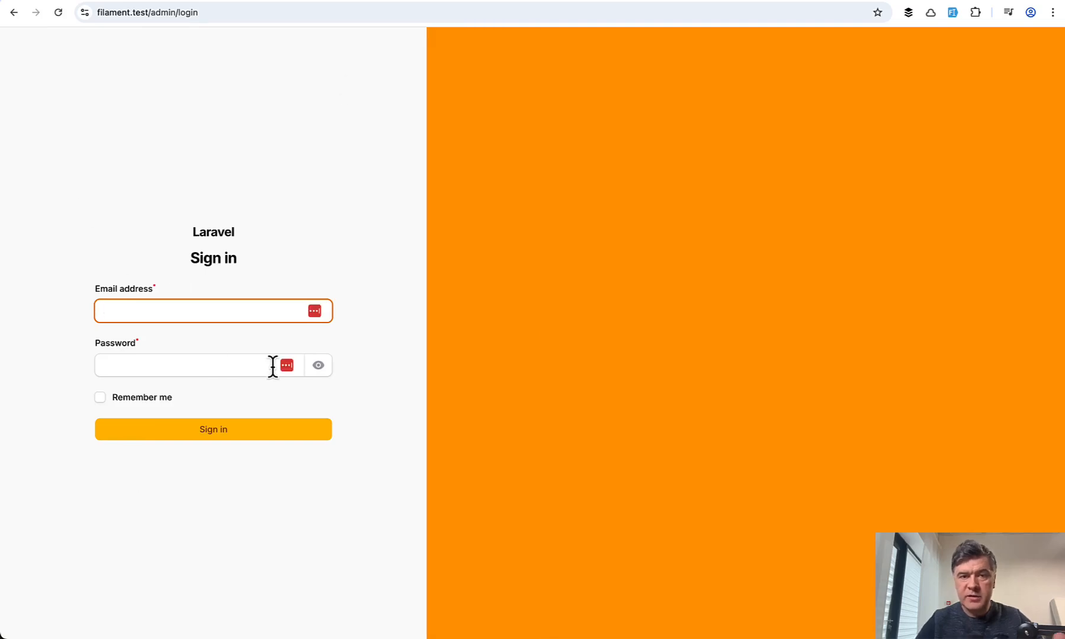
pyautogui.click(237, 13)
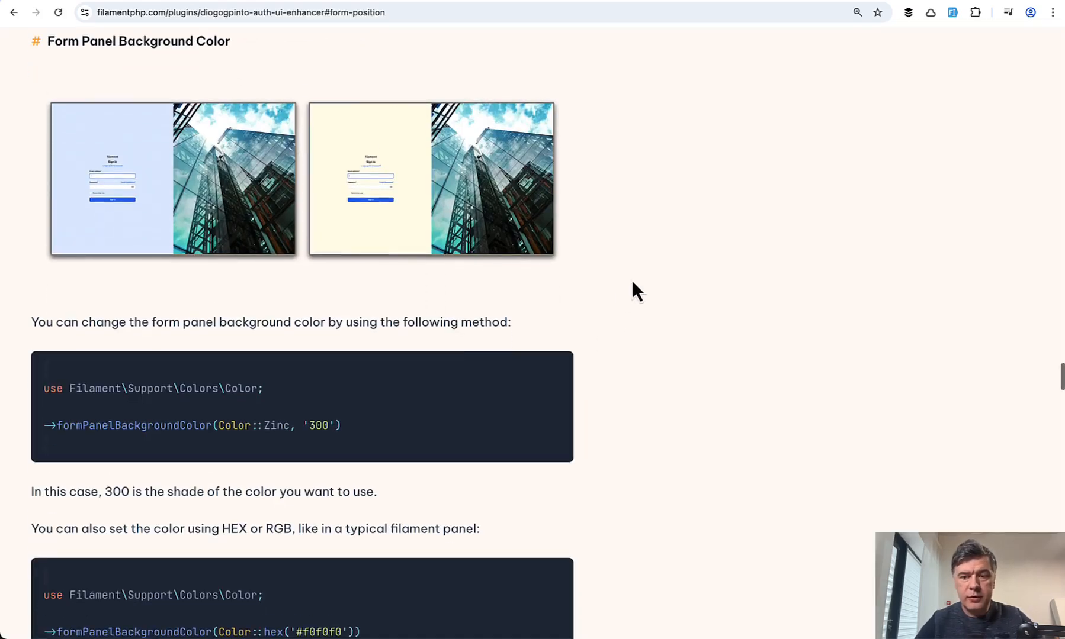
pyautogui.scroll(-3)
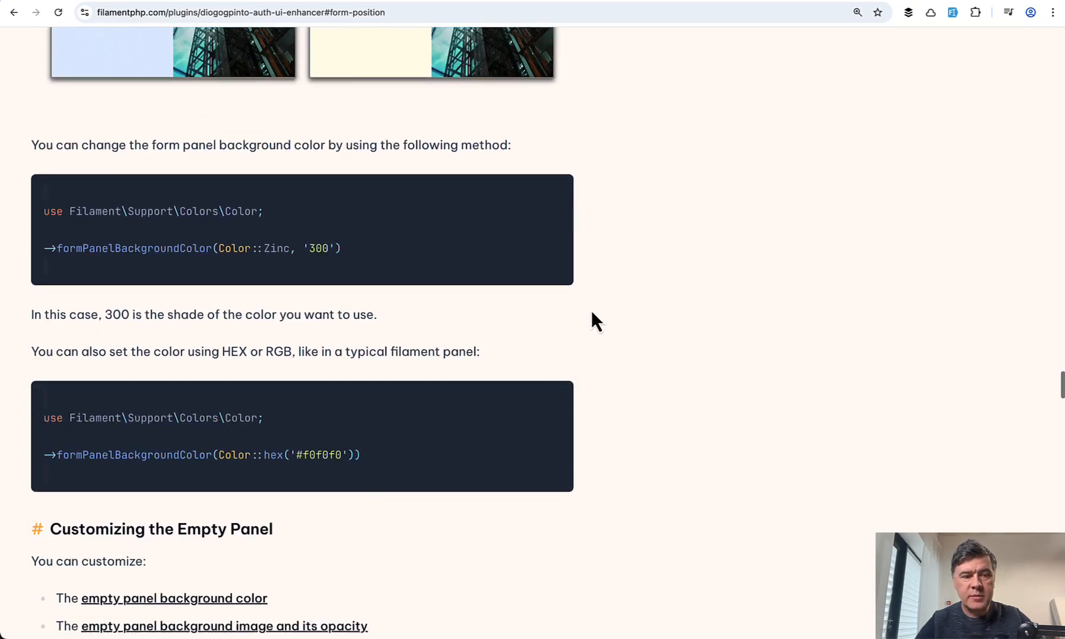
pyautogui.scroll(-3)
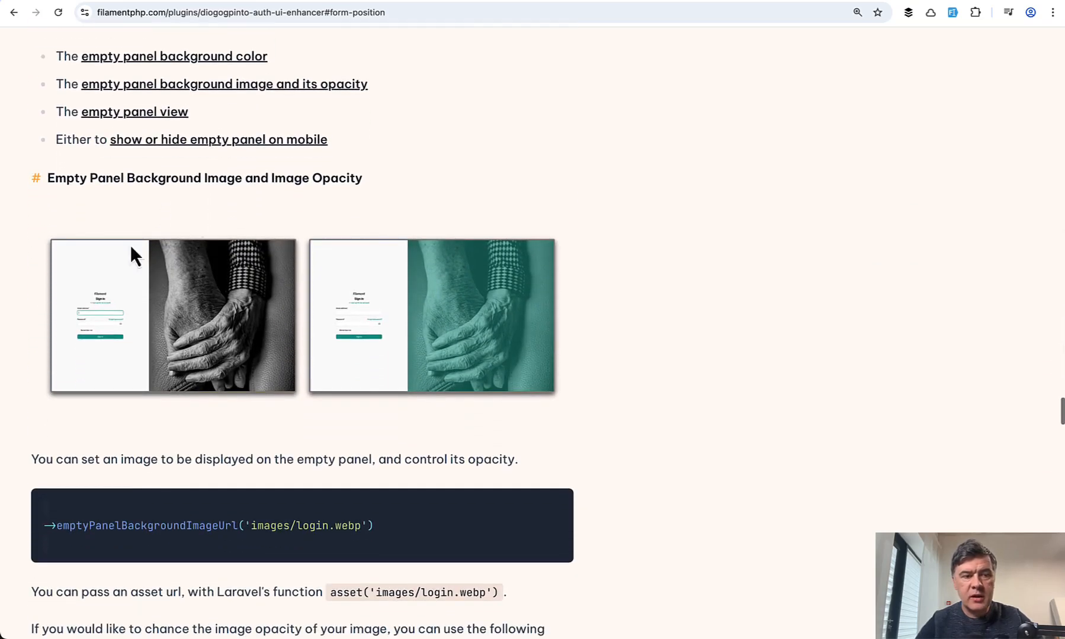
pyautogui.scroll(-3)
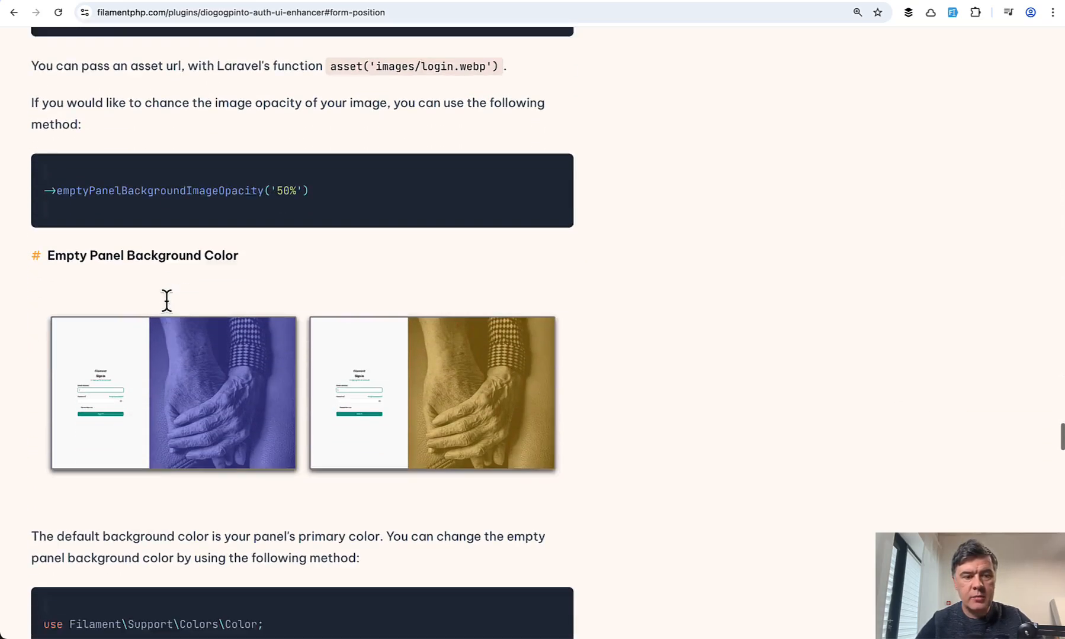
pyautogui.scroll(-3)
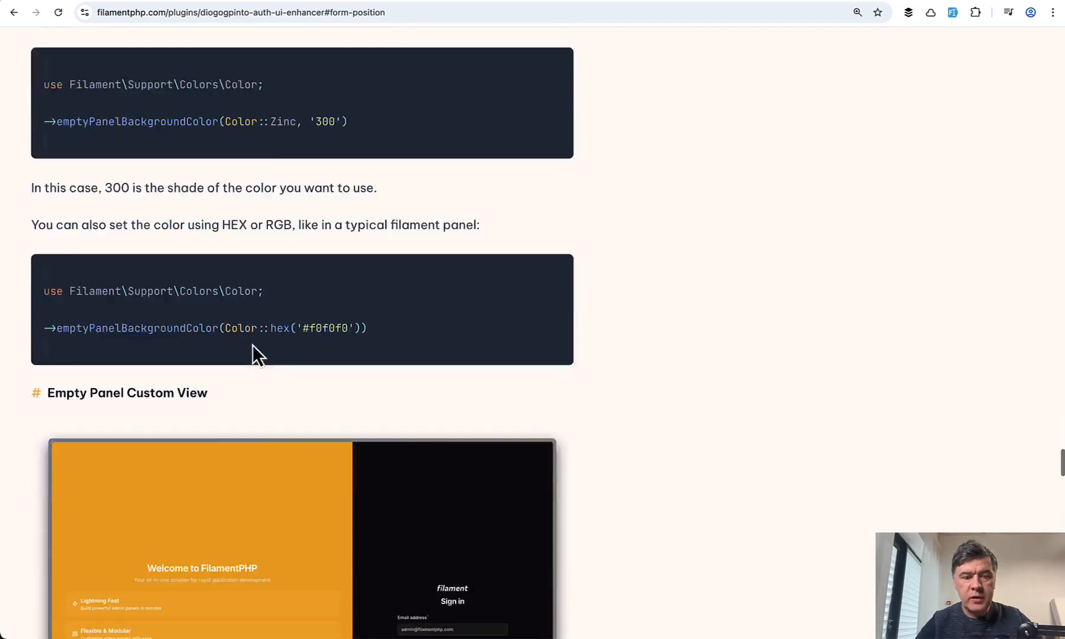
pyautogui.scroll(-3)
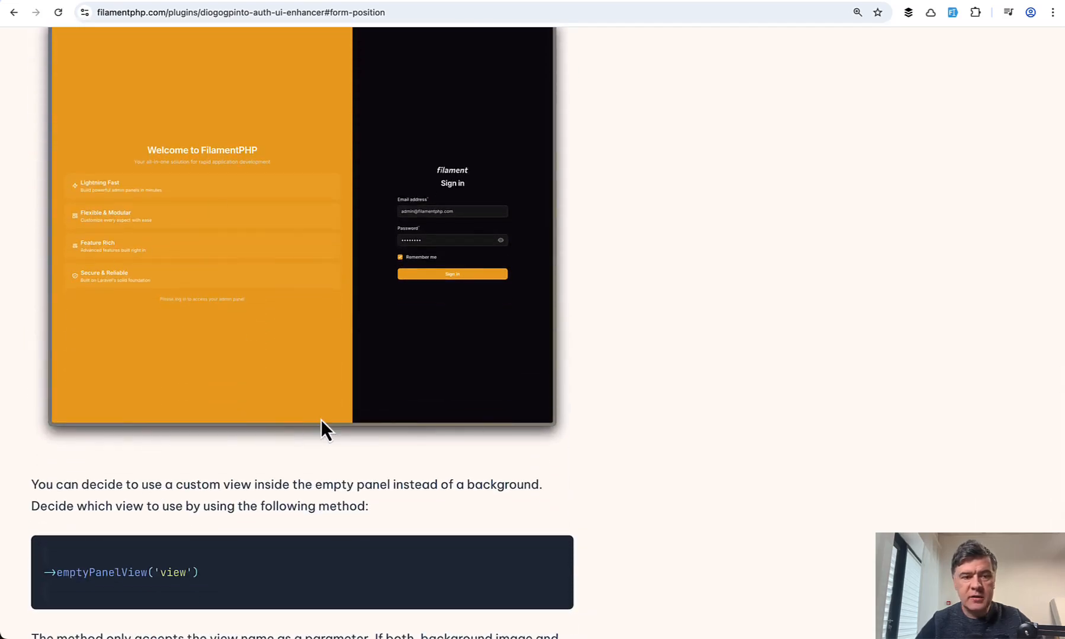
pyautogui.scroll(-3)
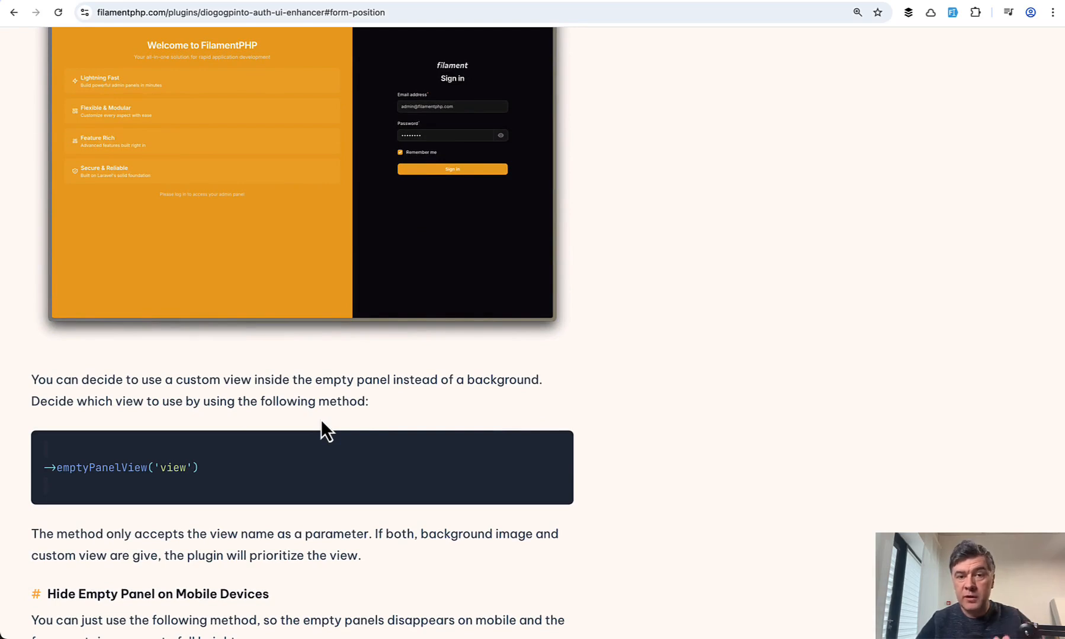
pyautogui.moveTo(269, 400)
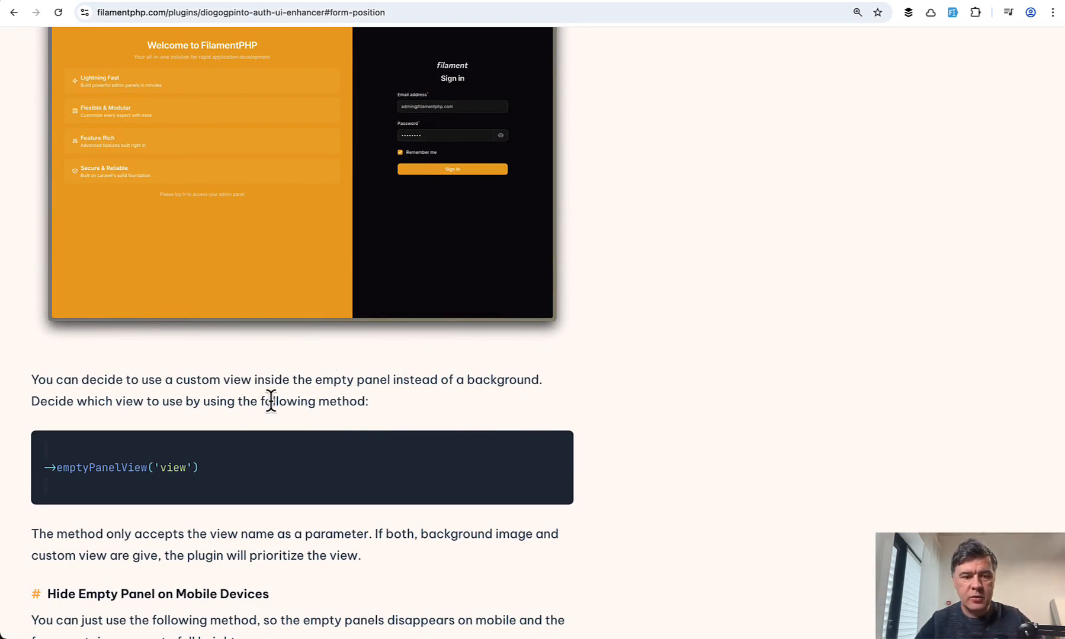
pyautogui.scroll(-3)
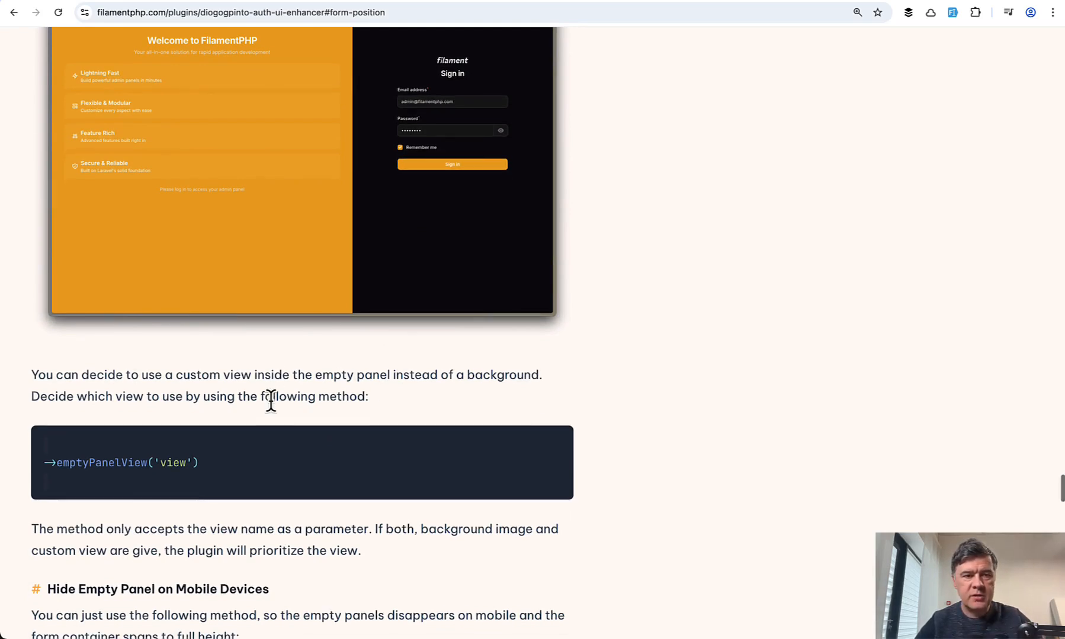
pyautogui.scroll(-3)
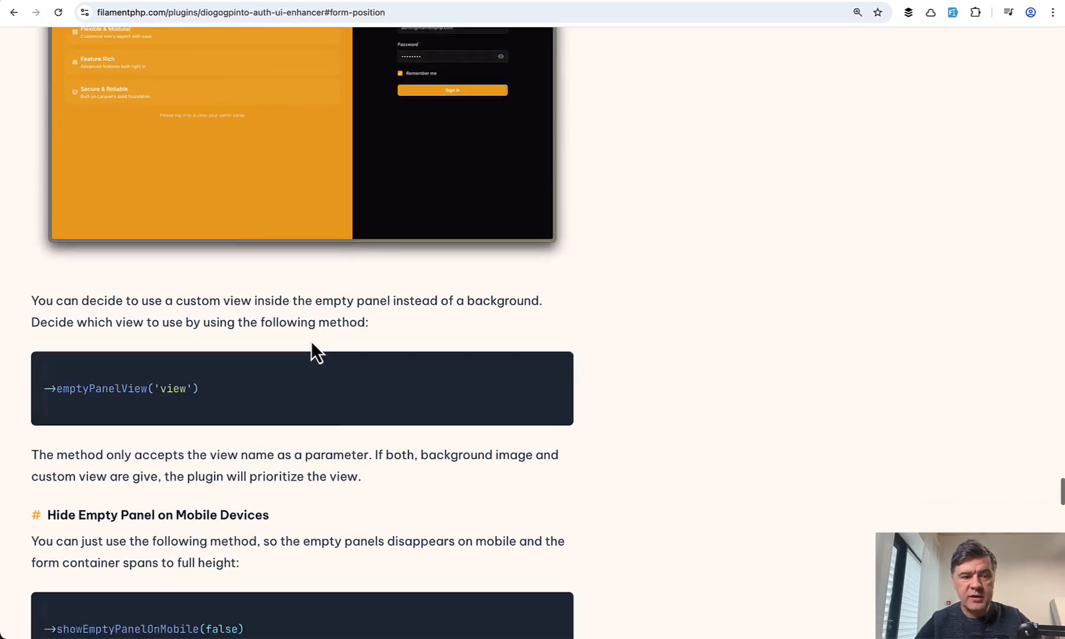
pyautogui.scroll(-3)
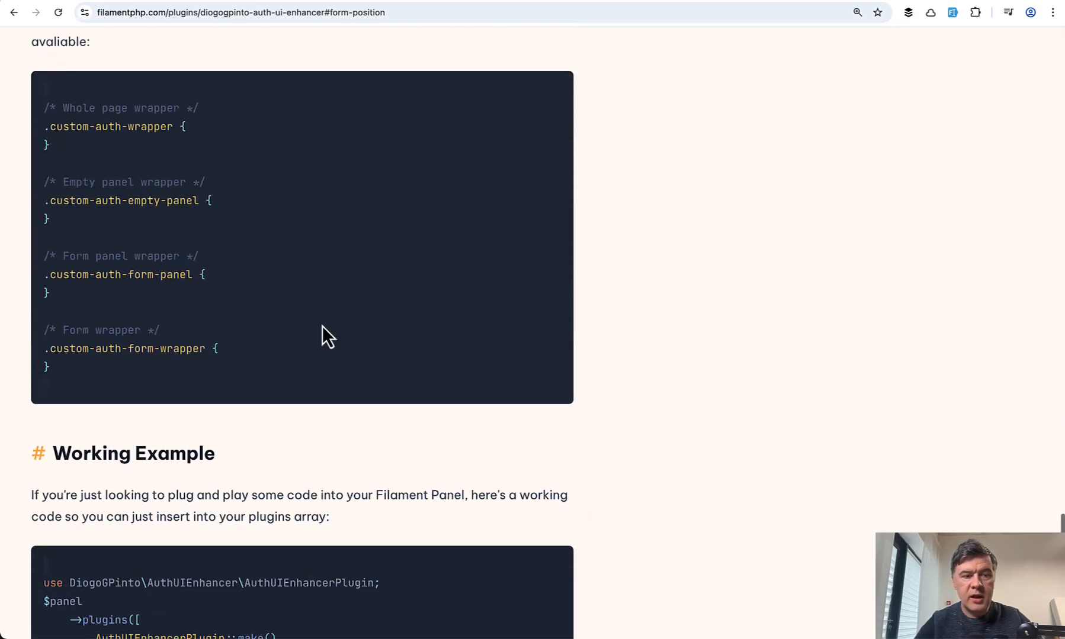
pyautogui.scroll(-3)
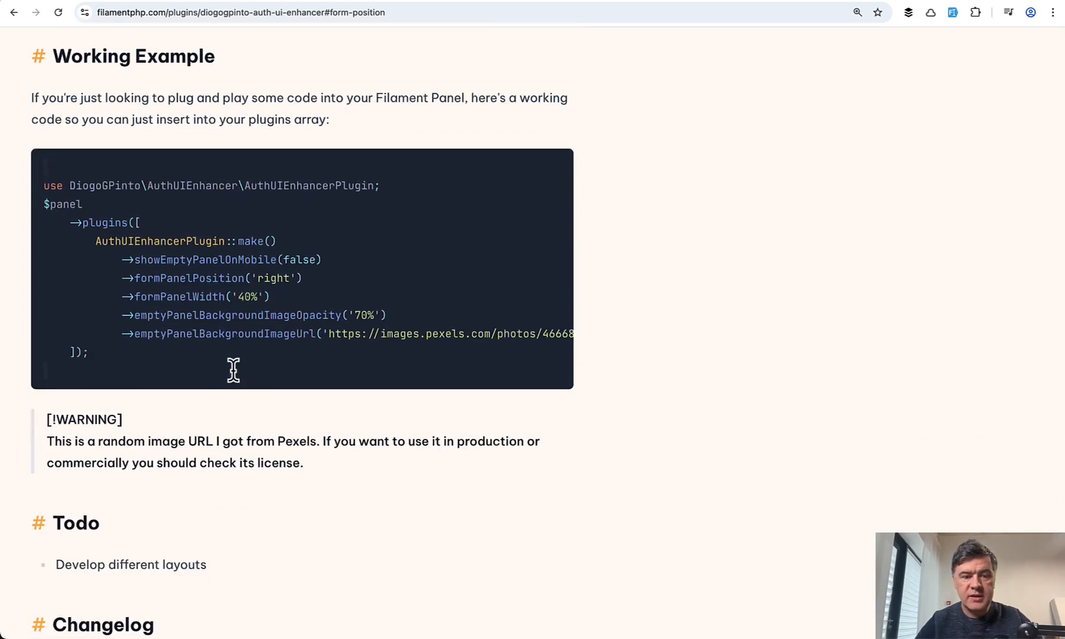
pyautogui.scroll(3)
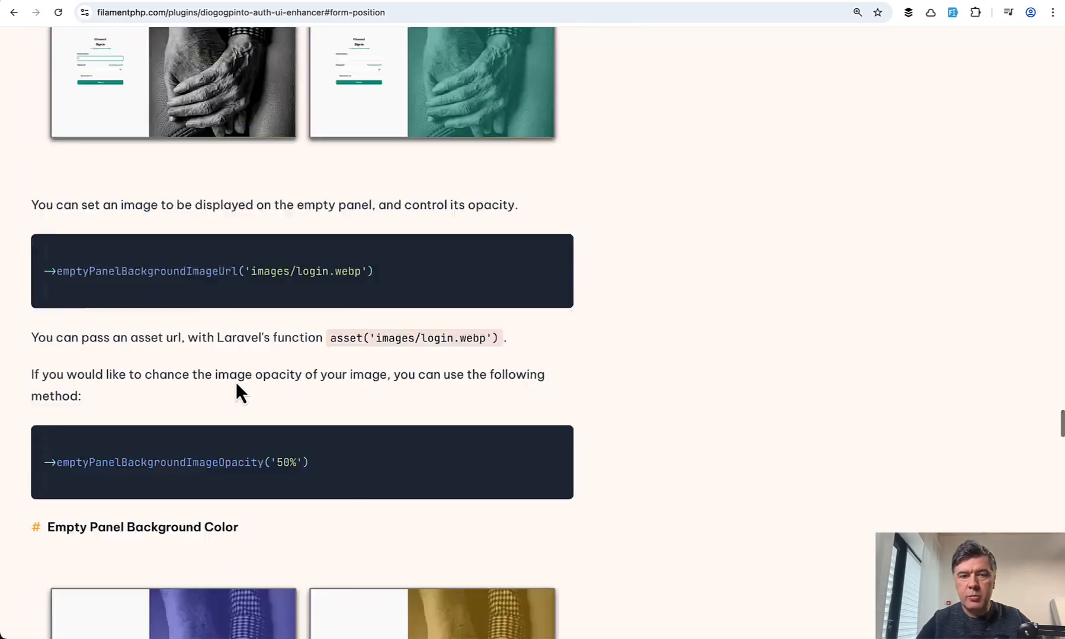
pyautogui.scroll(3)
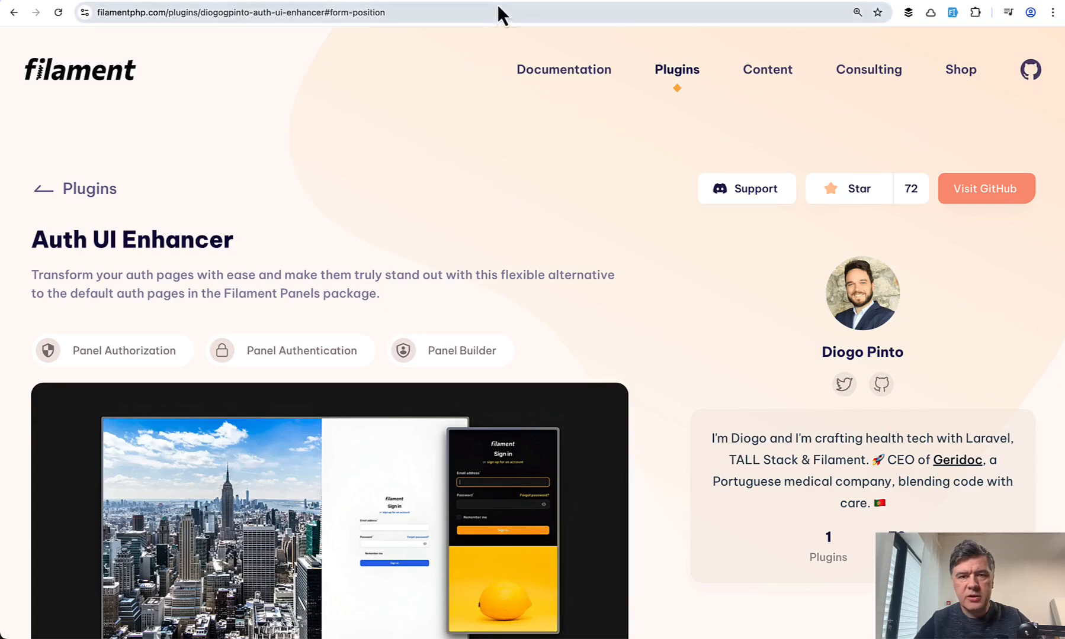
# Step: Open the diogogpinto/filament-auth-ui-enhancer repository on GitHub via Visit GitHub
pyautogui.click(985, 189)
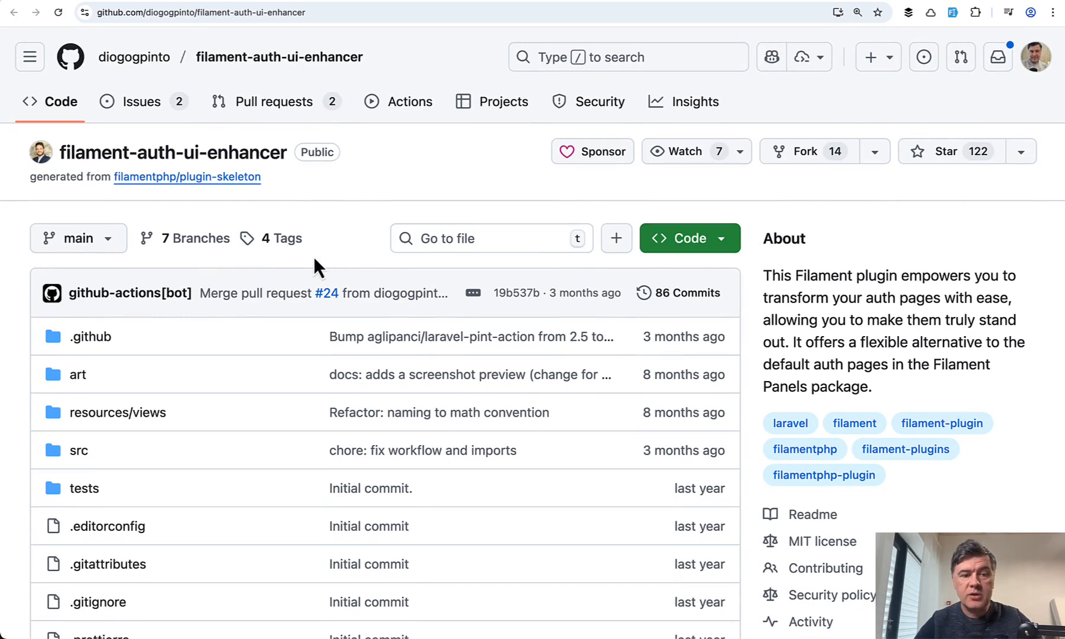
pyautogui.moveTo(353, 241)
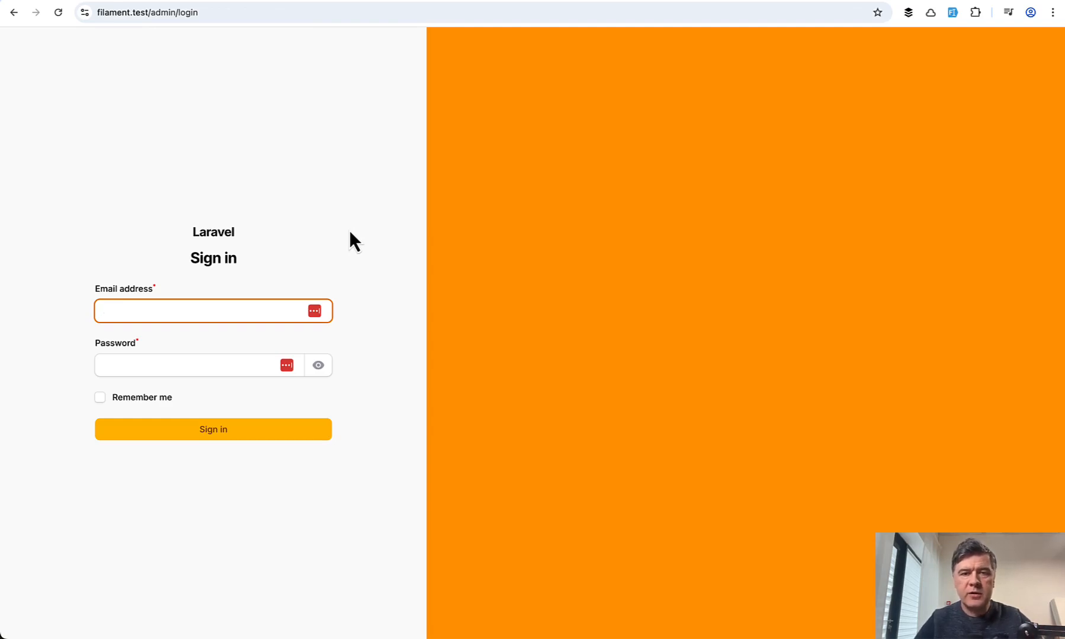
pyautogui.moveTo(376, 529)
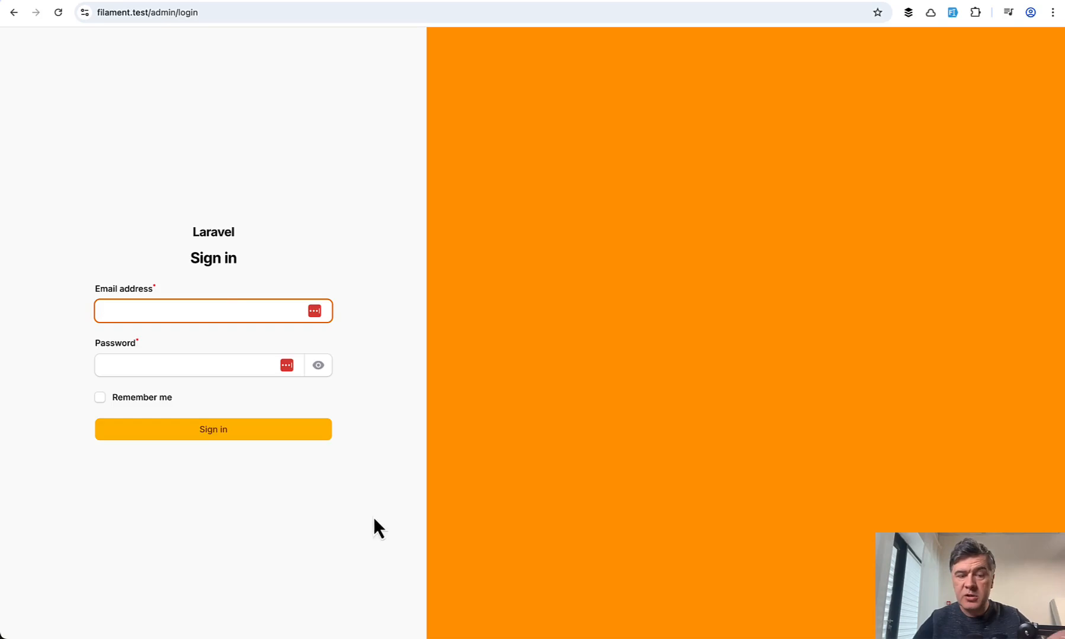
pyautogui.moveTo(390, 524)
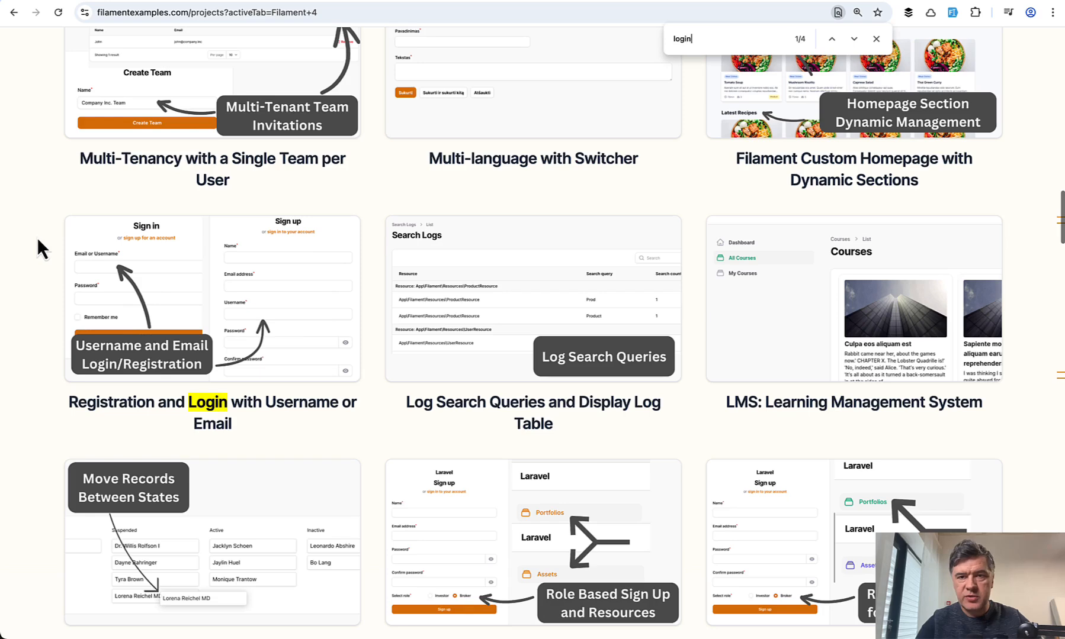
# Step: Find 'login' and 'regist' matches on the projects page, then return to the top
pyautogui.scroll(-3)
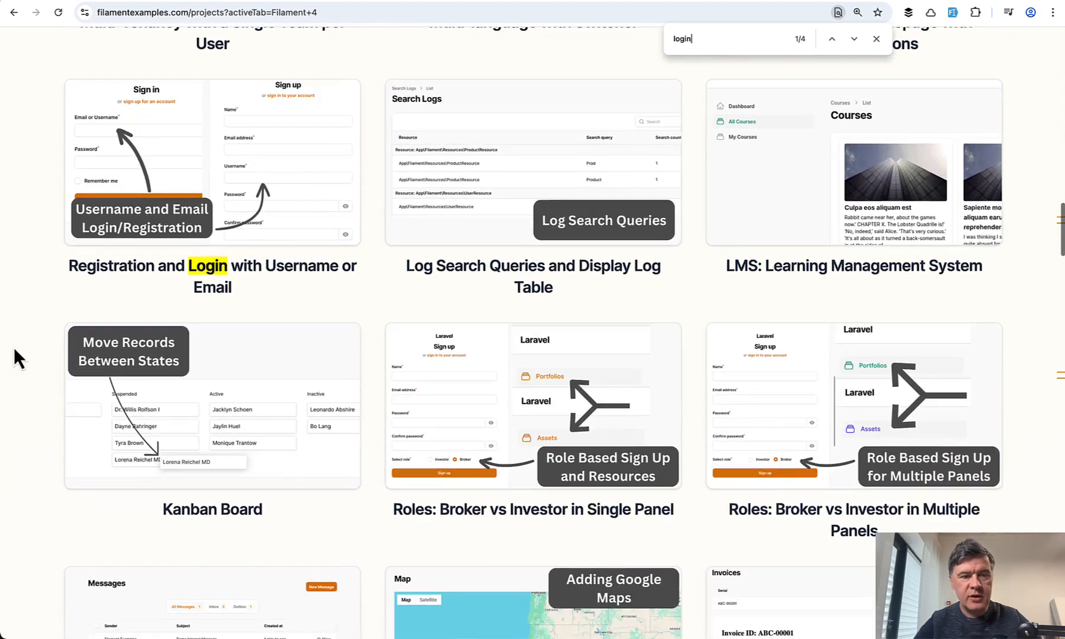
pyautogui.moveTo(17, 311)
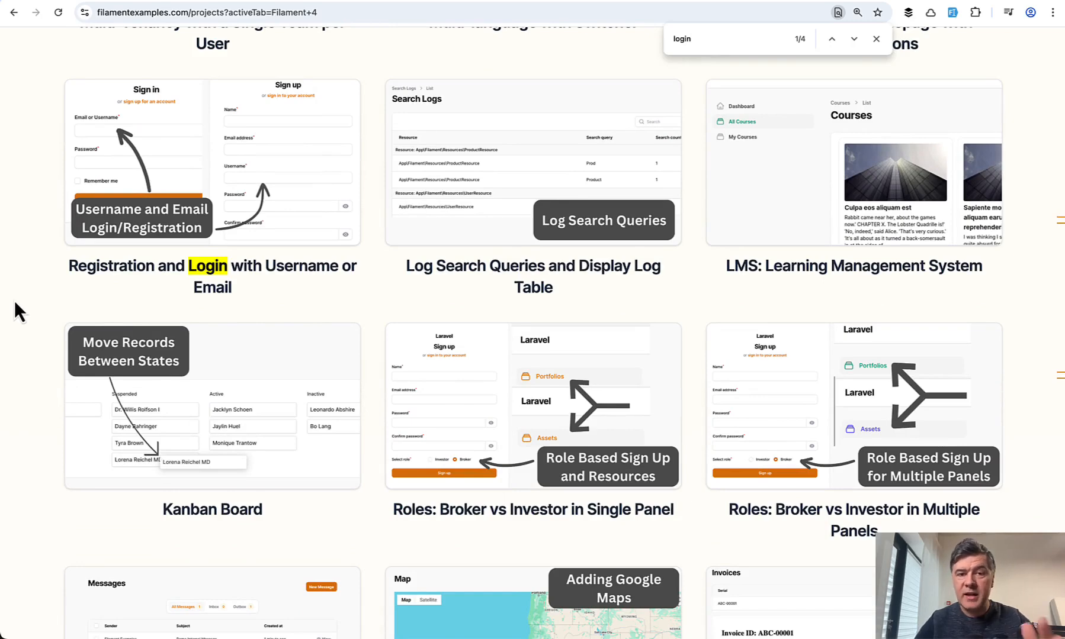
pyautogui.moveTo(51, 208)
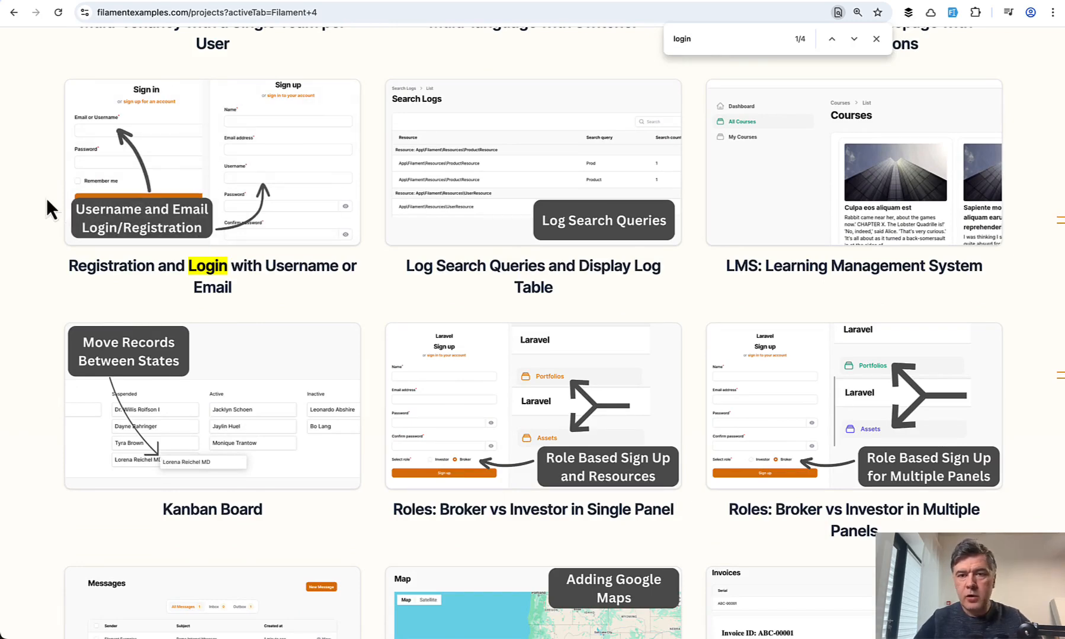
pyautogui.click(853, 39)
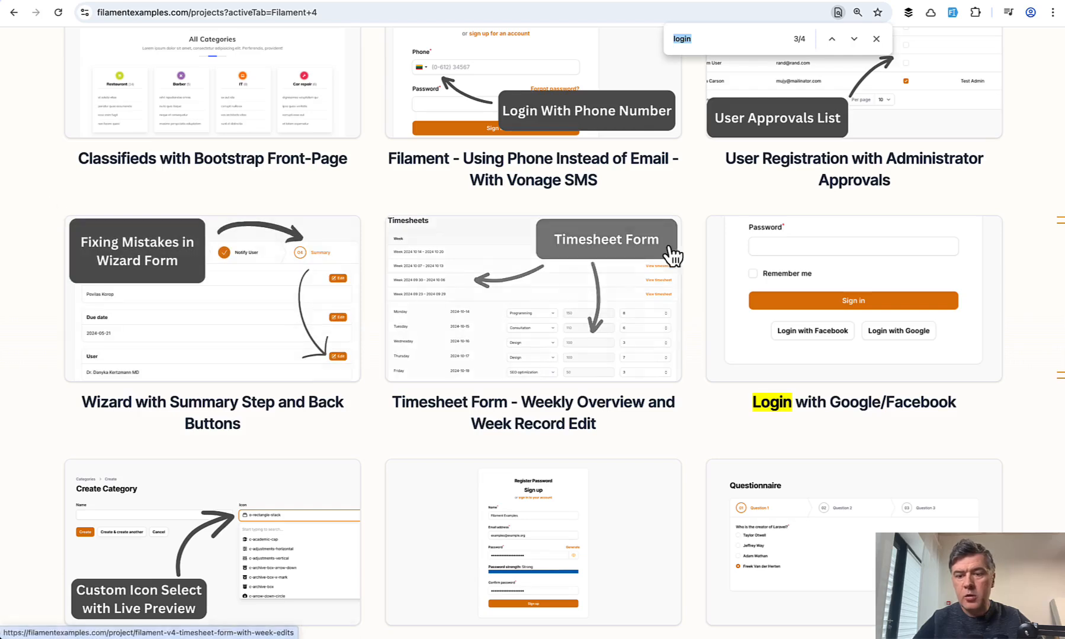
pyautogui.moveTo(1041, 273)
pyautogui.write('regist')
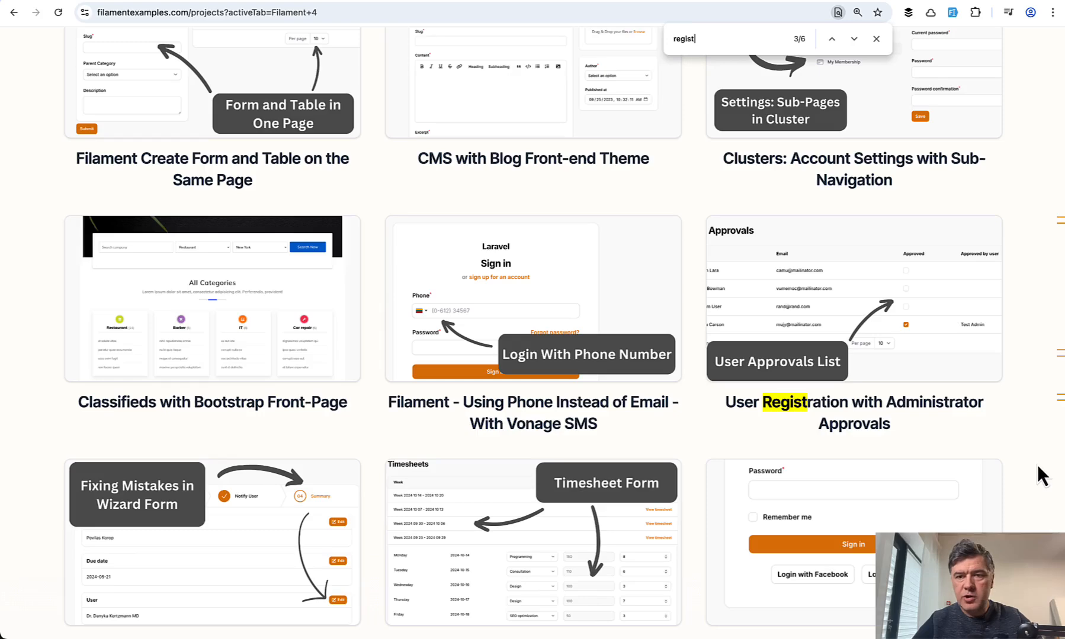
pyautogui.moveTo(989, 437)
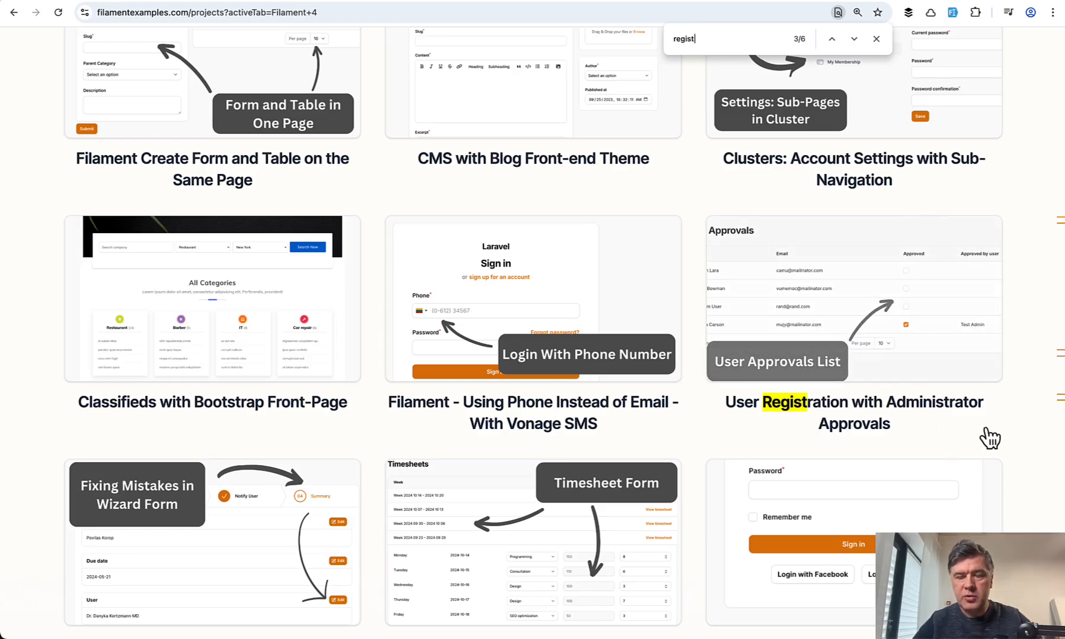
pyautogui.scroll(3)
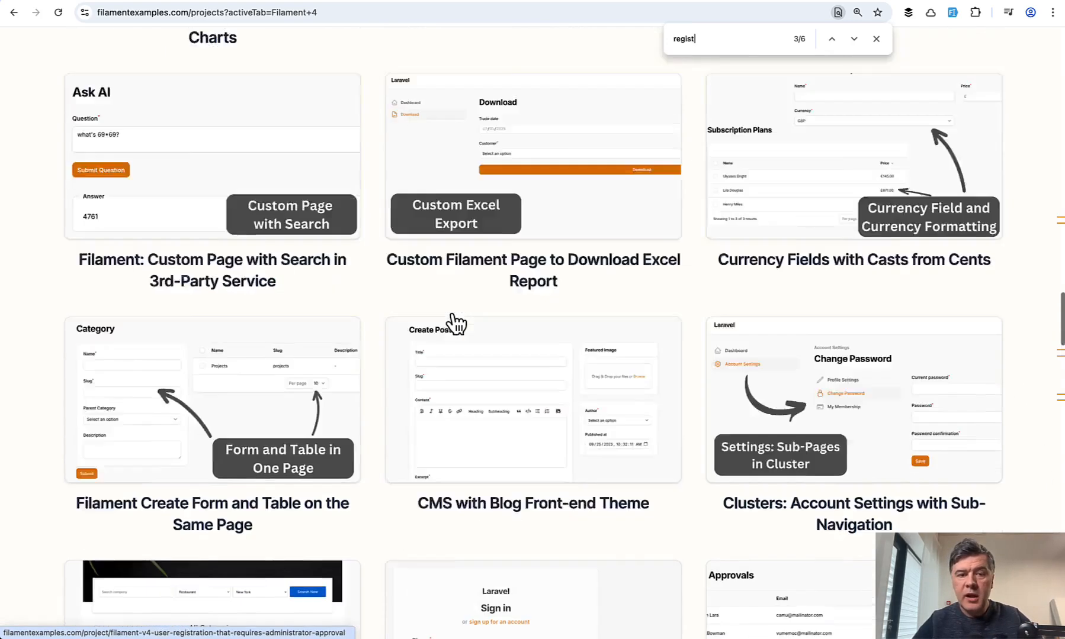
pyautogui.scroll(3)
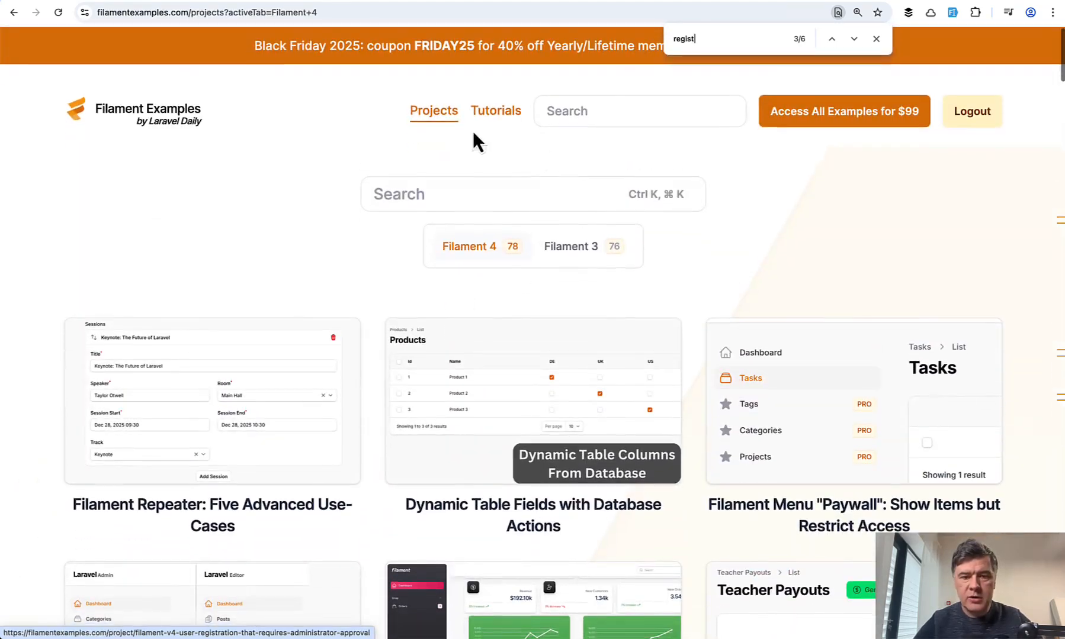
pyautogui.moveTo(927, 56)
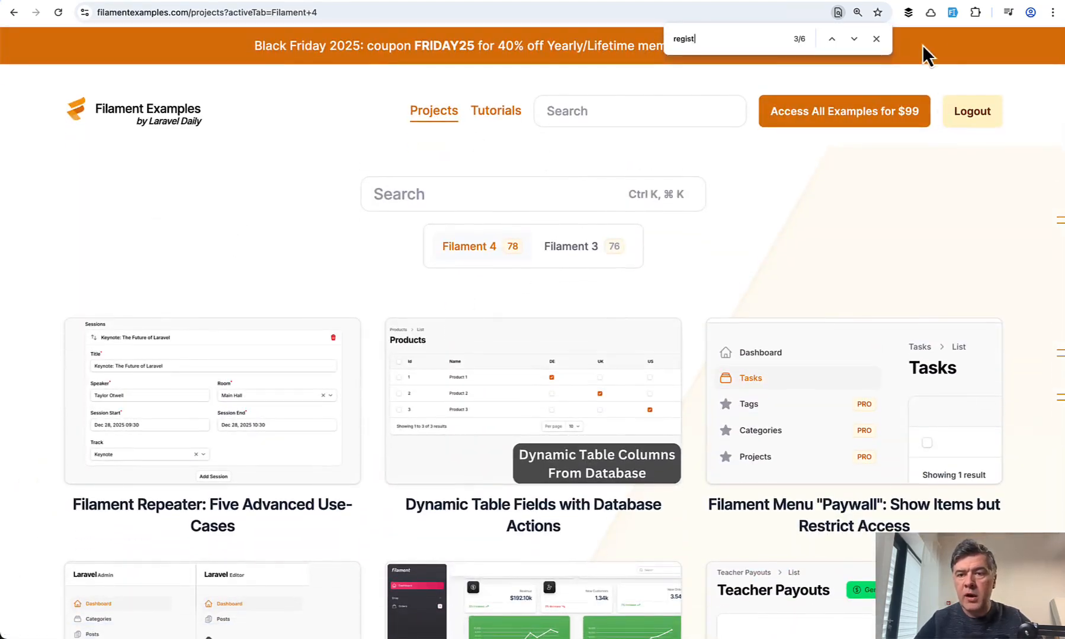
# Step: Dismiss Chrome's find bar, leaving the Filament 4 projects page top in view
pyautogui.click(875, 38)
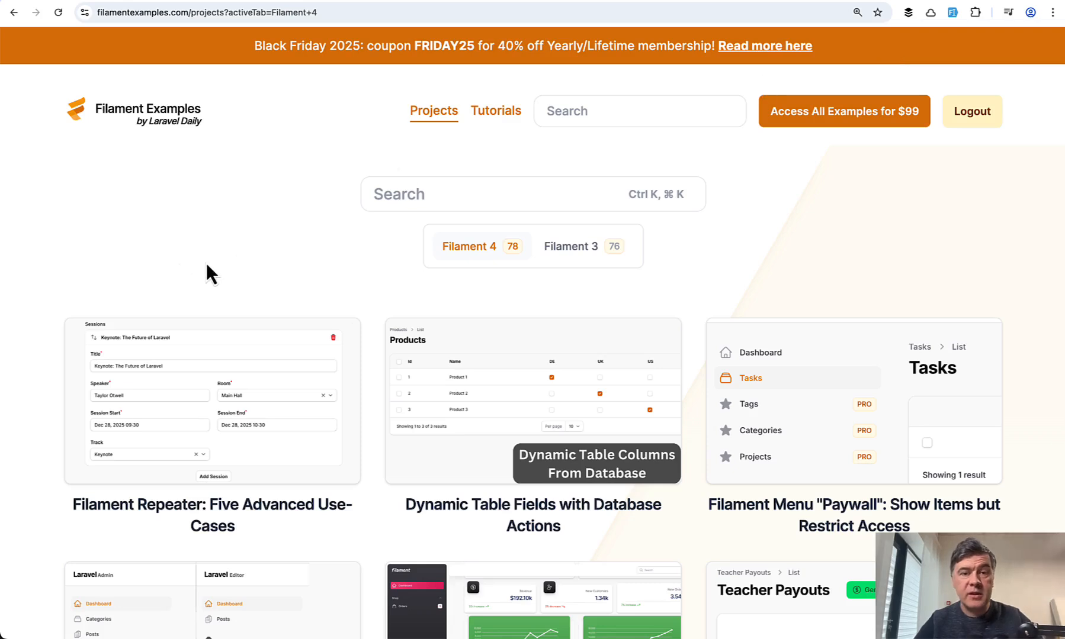
pyautogui.moveTo(528, 117)
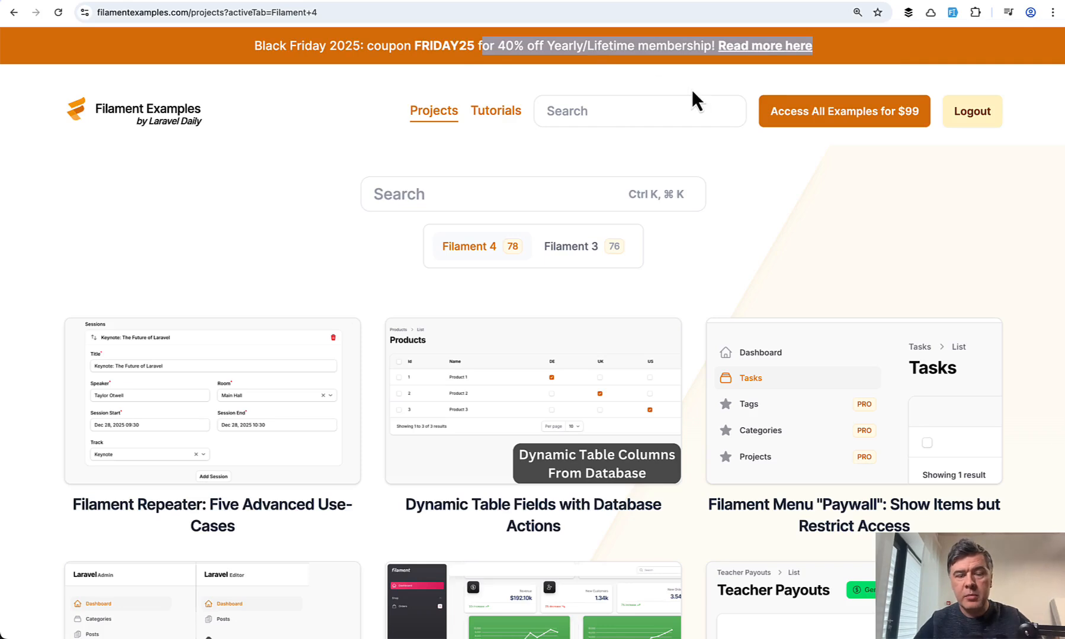
pyautogui.moveTo(275, 108)
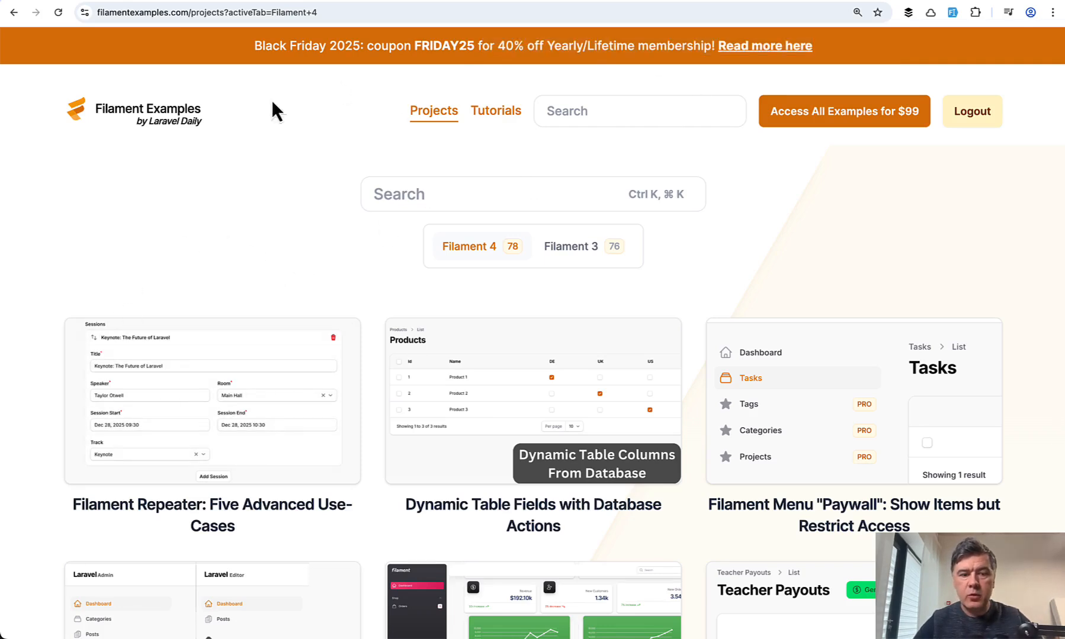
pyautogui.moveTo(204, 284)
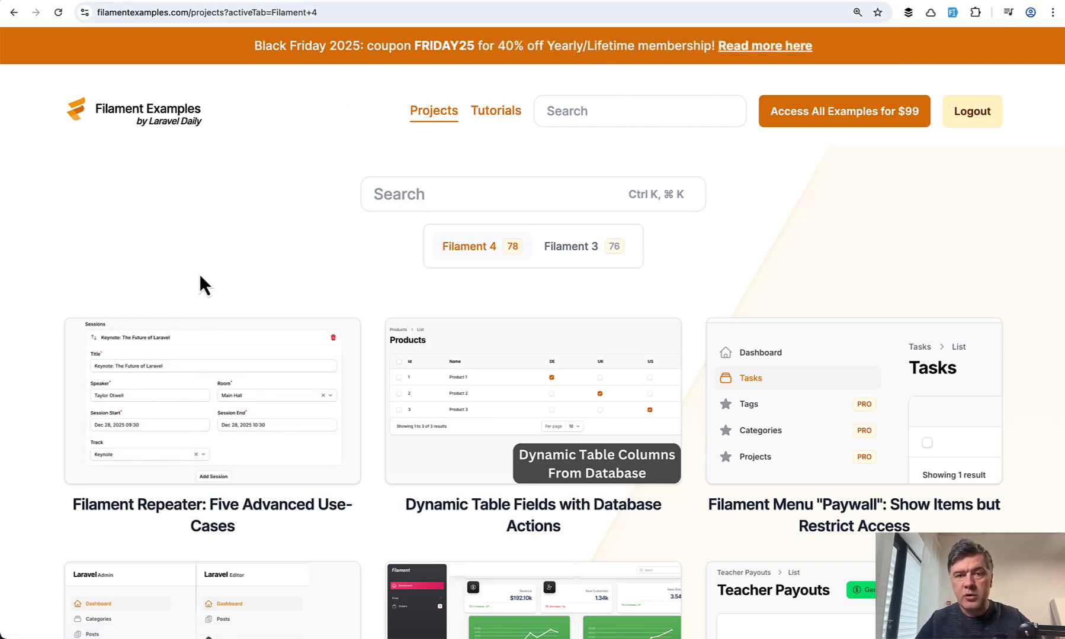